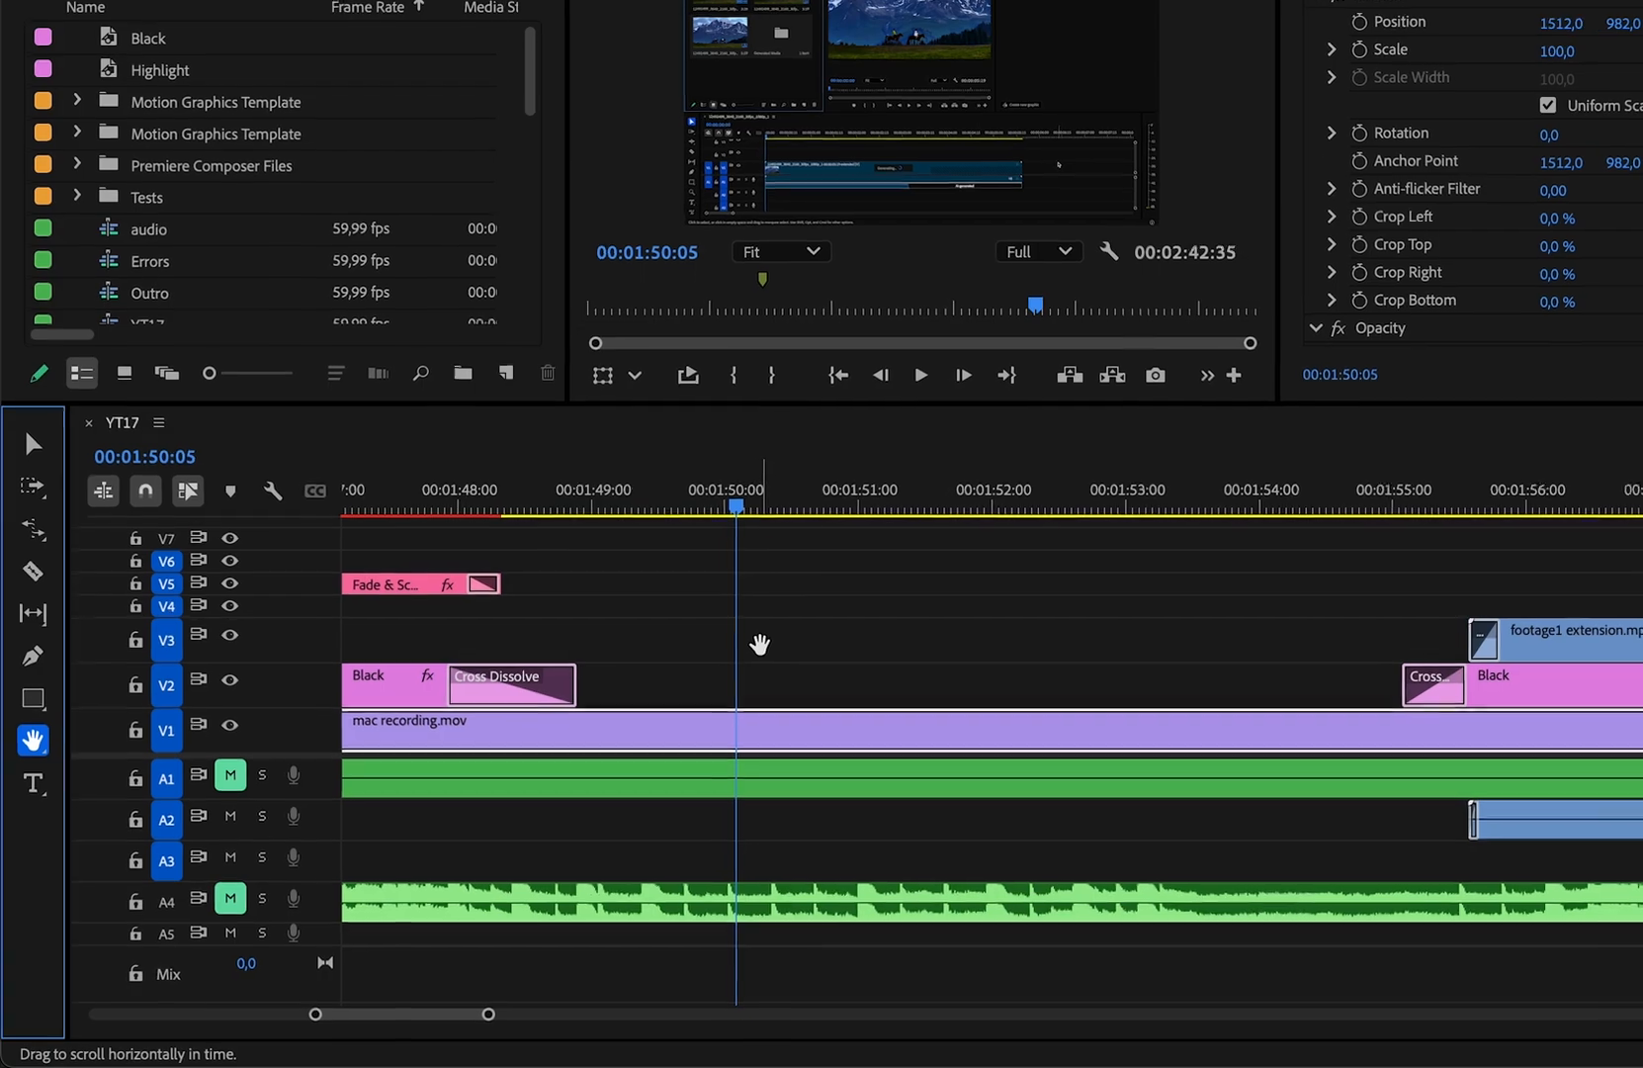
Step: Split mac recording.mov at the playhead and select all clips forward with Shift+A
key("v")
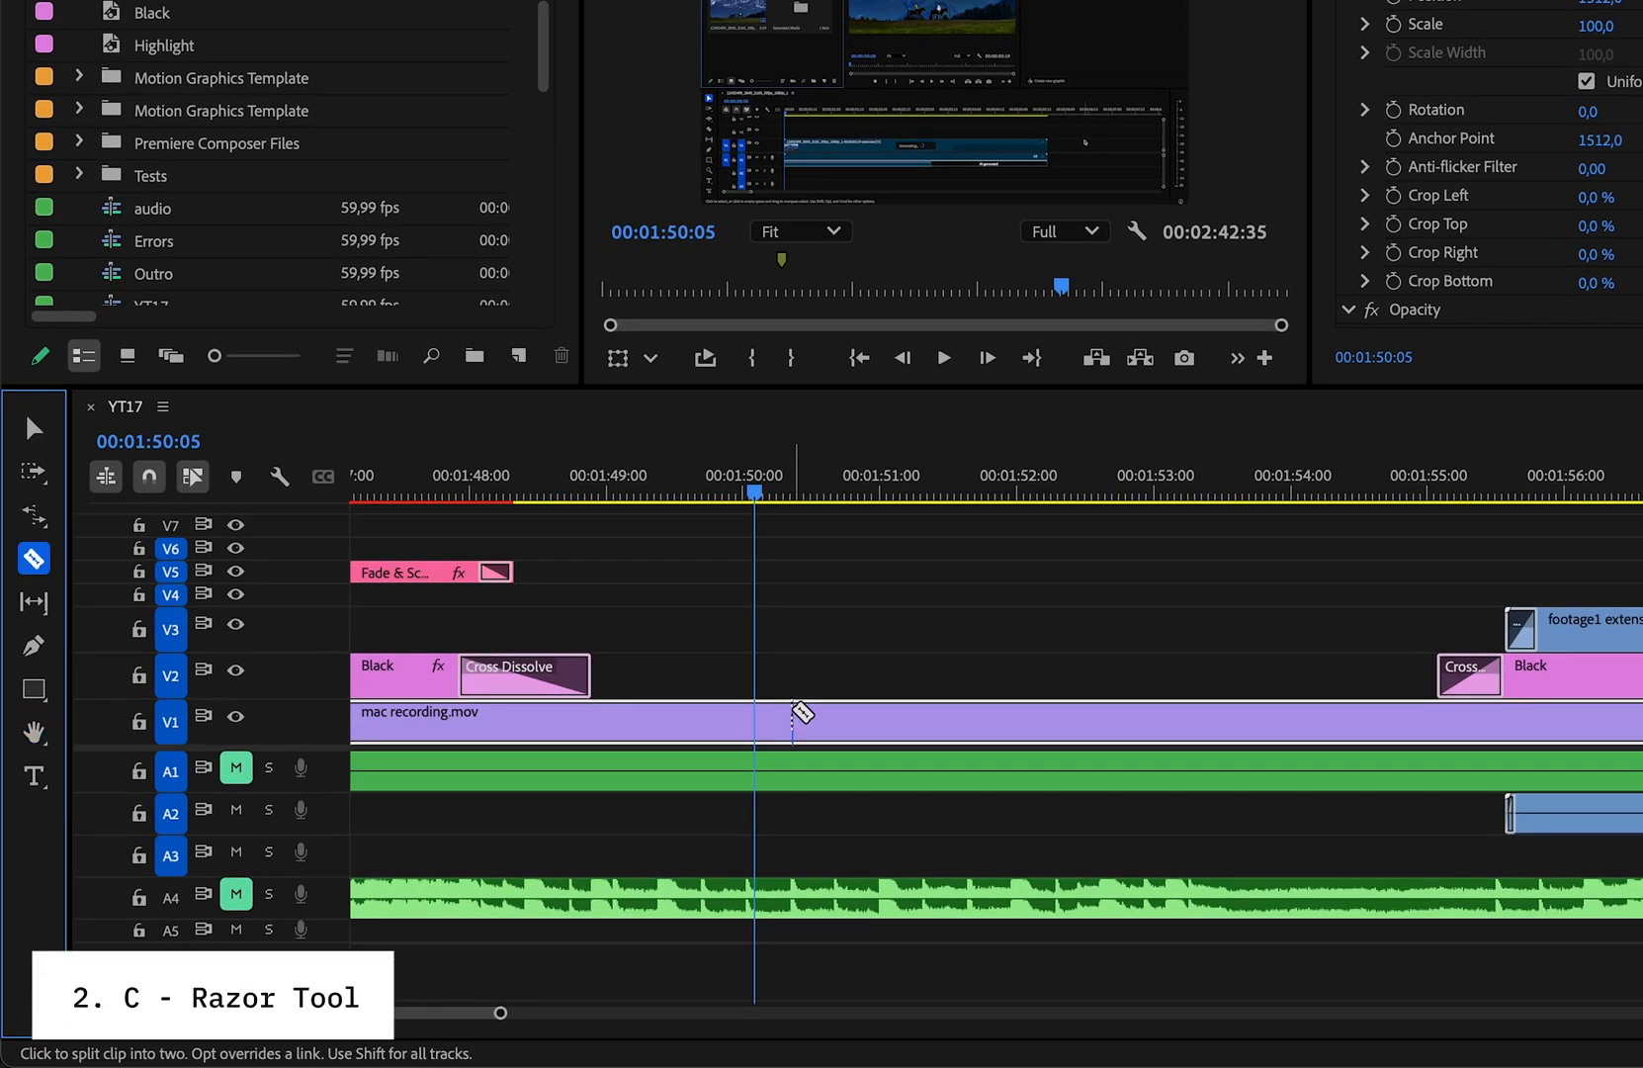
left_click(1153, 721)
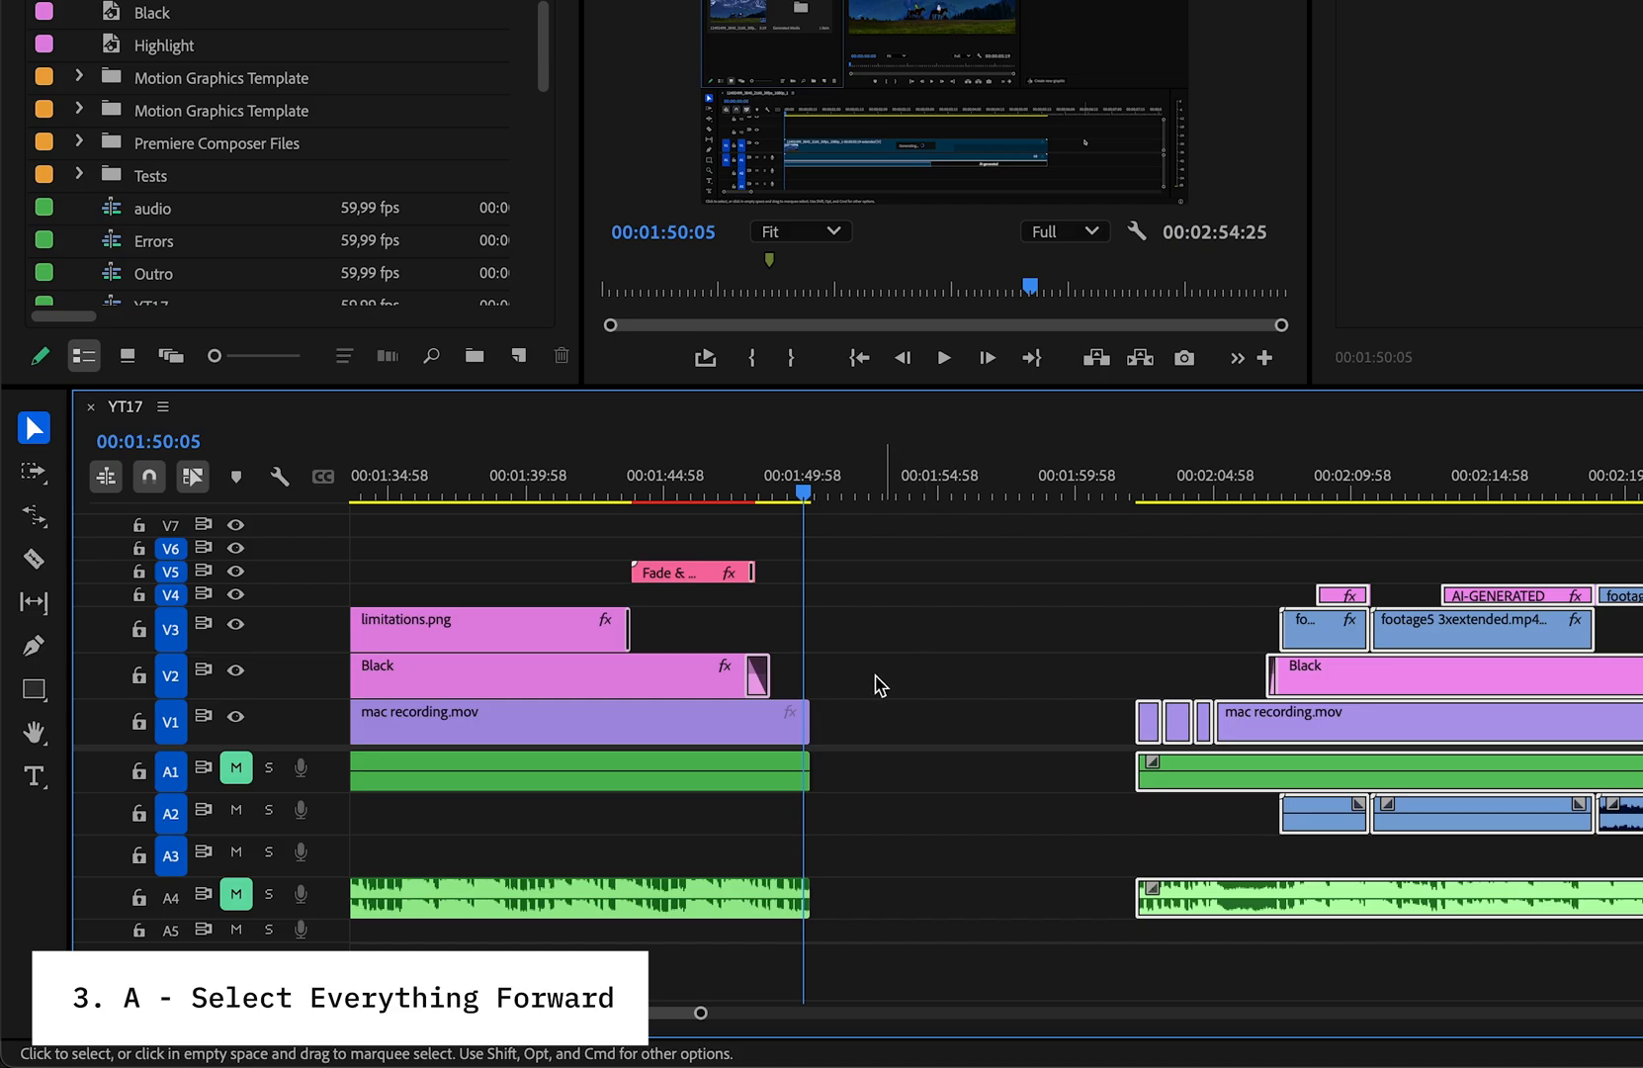
key("shift+a")
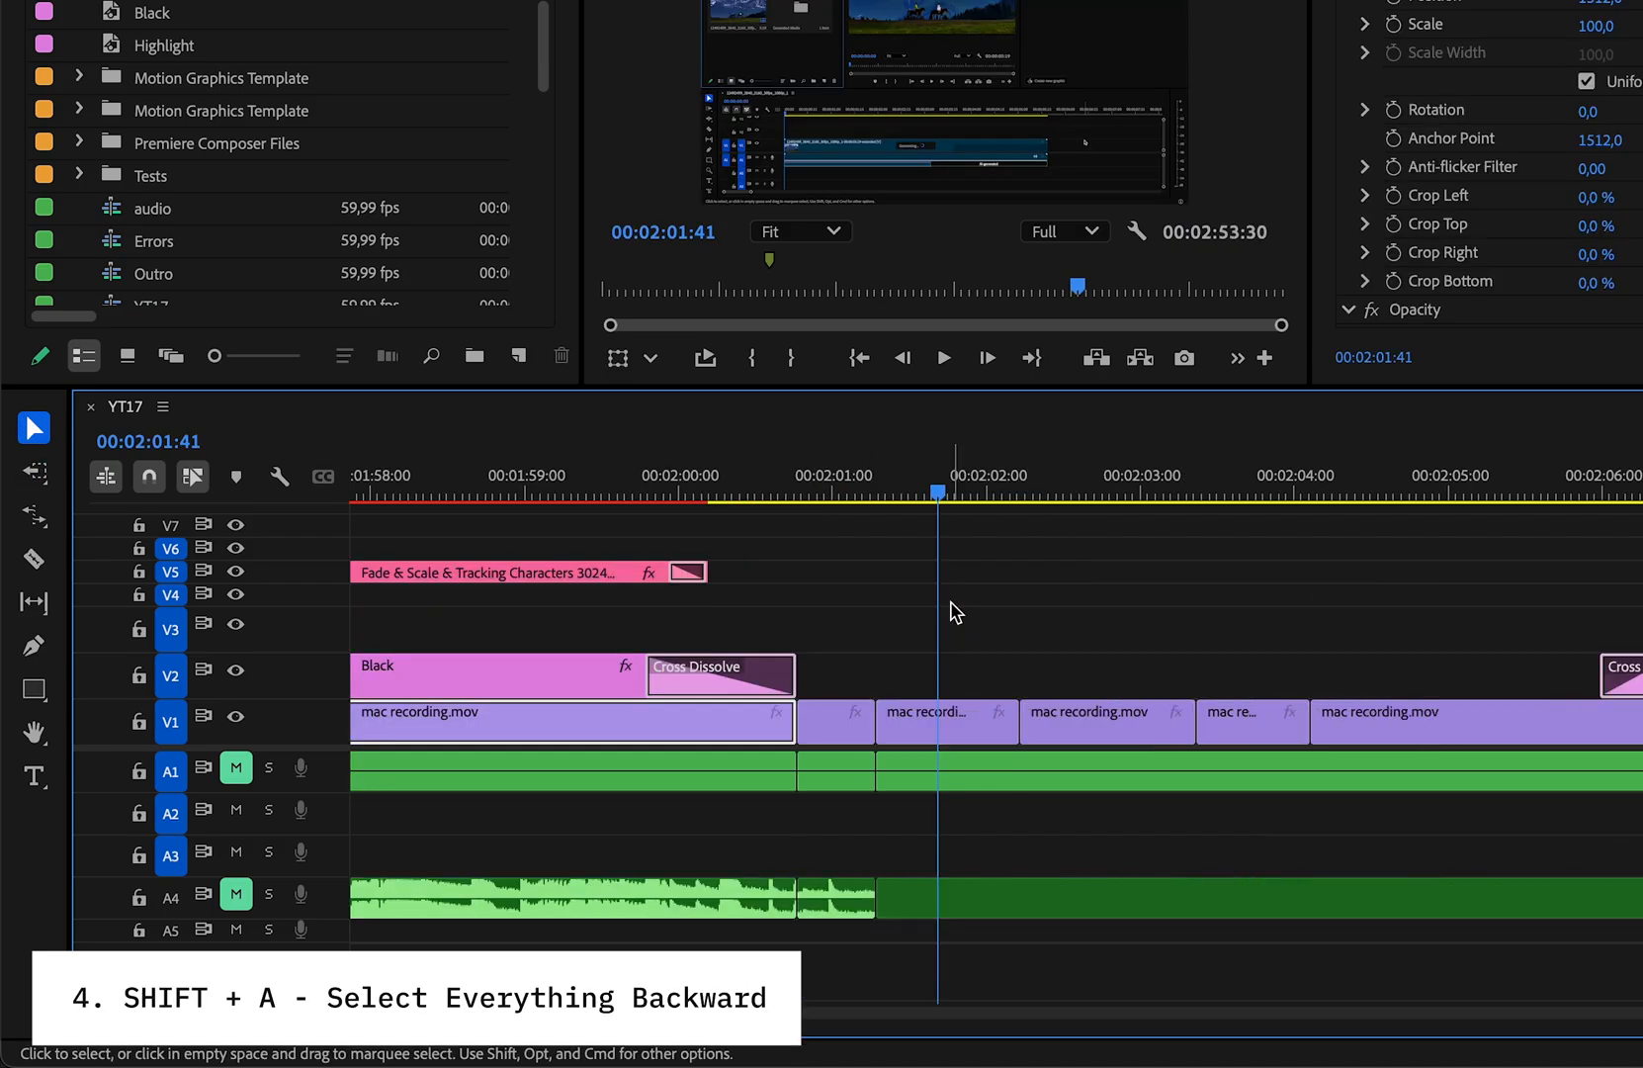
Step: Ripple-trim the short piece to the playhead, then nudge the playhead by one and five frames
key("w")
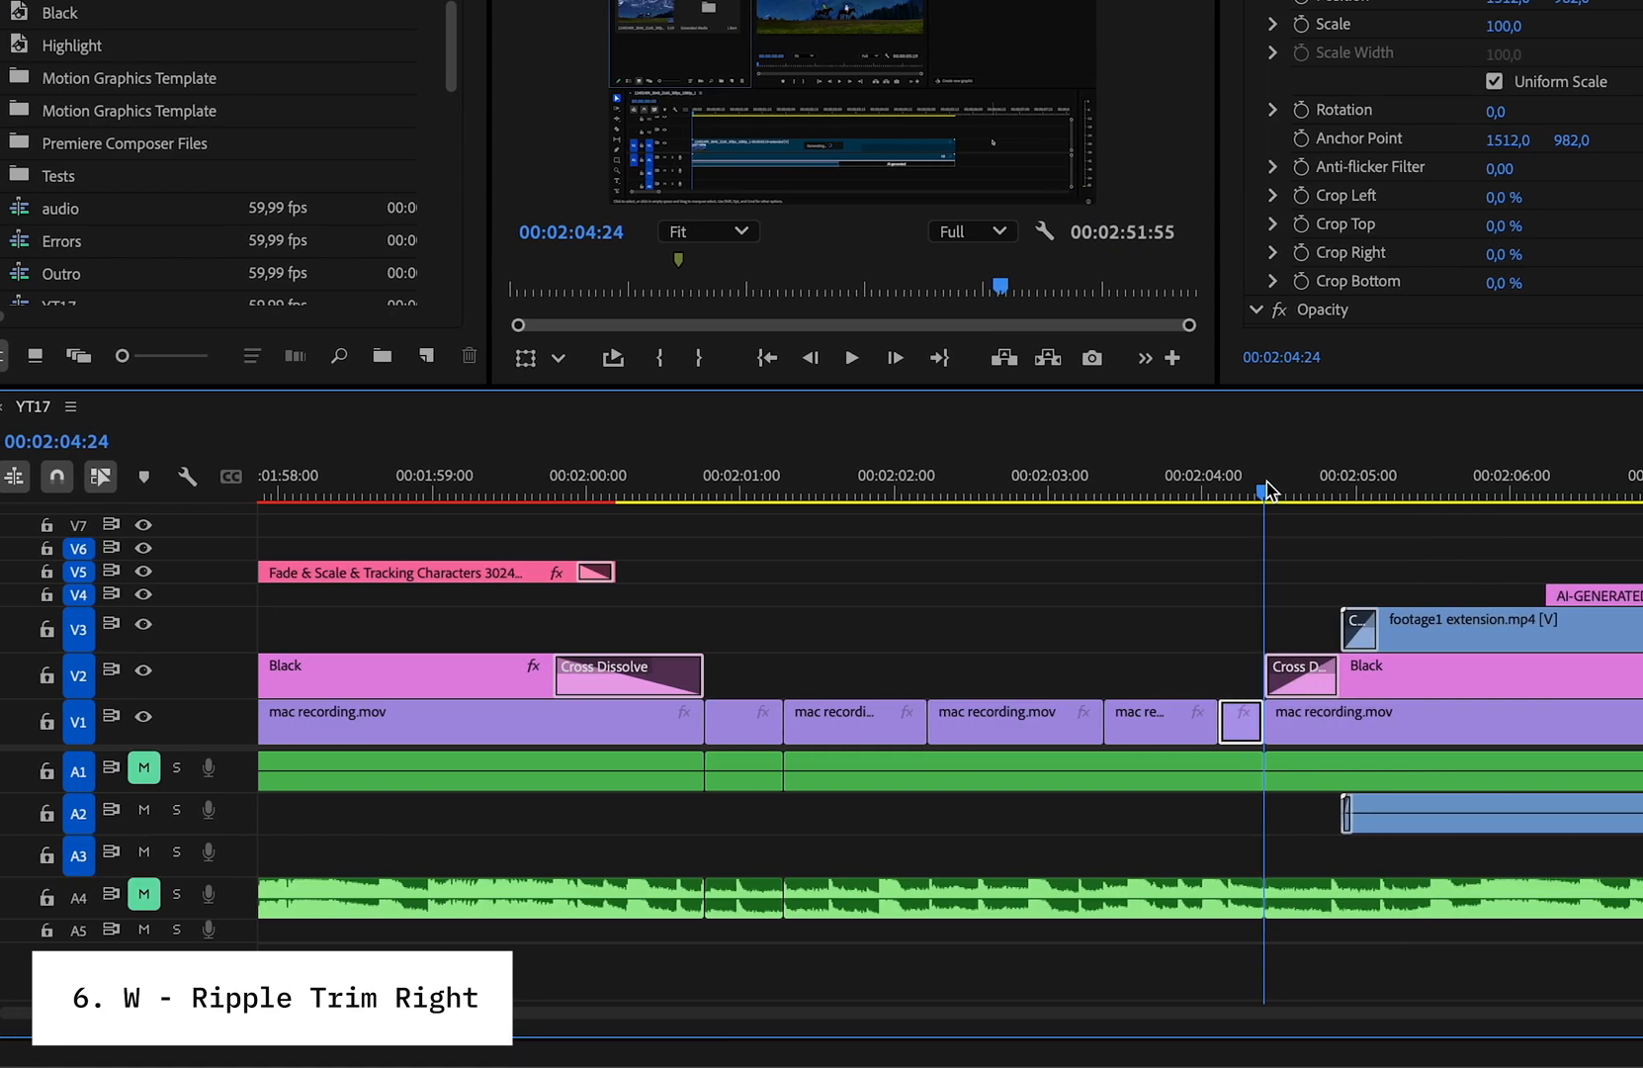
key("up")
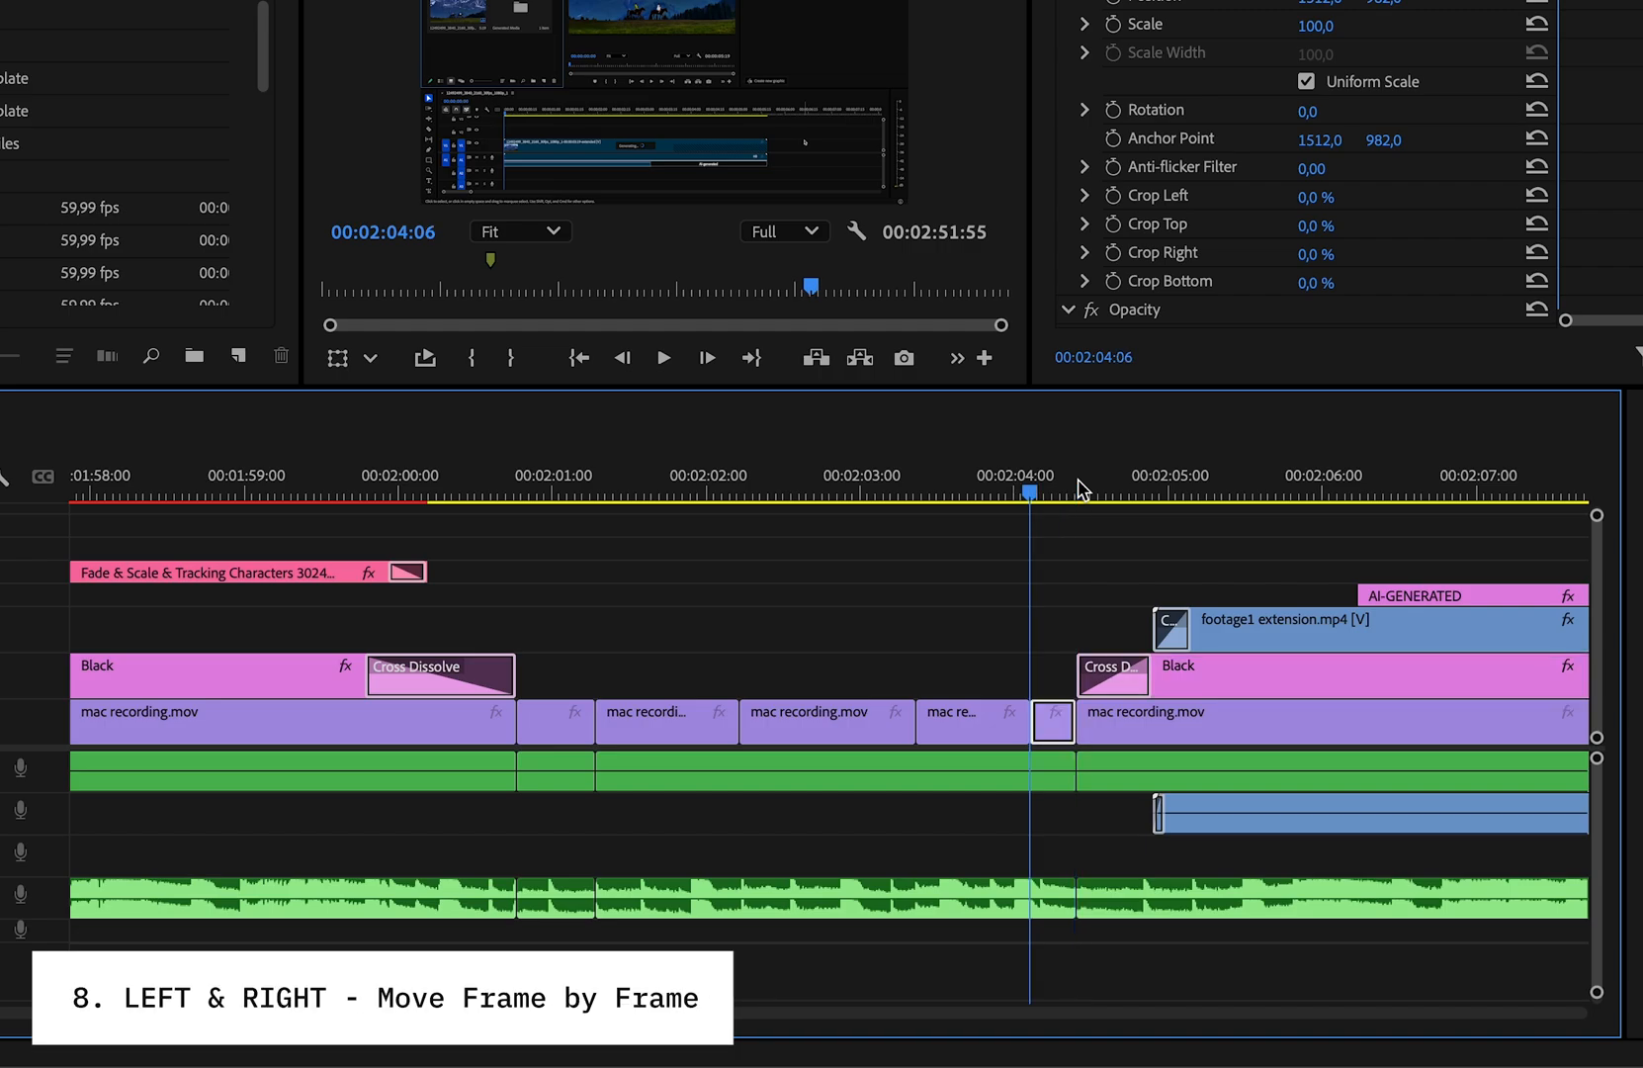
key("left")
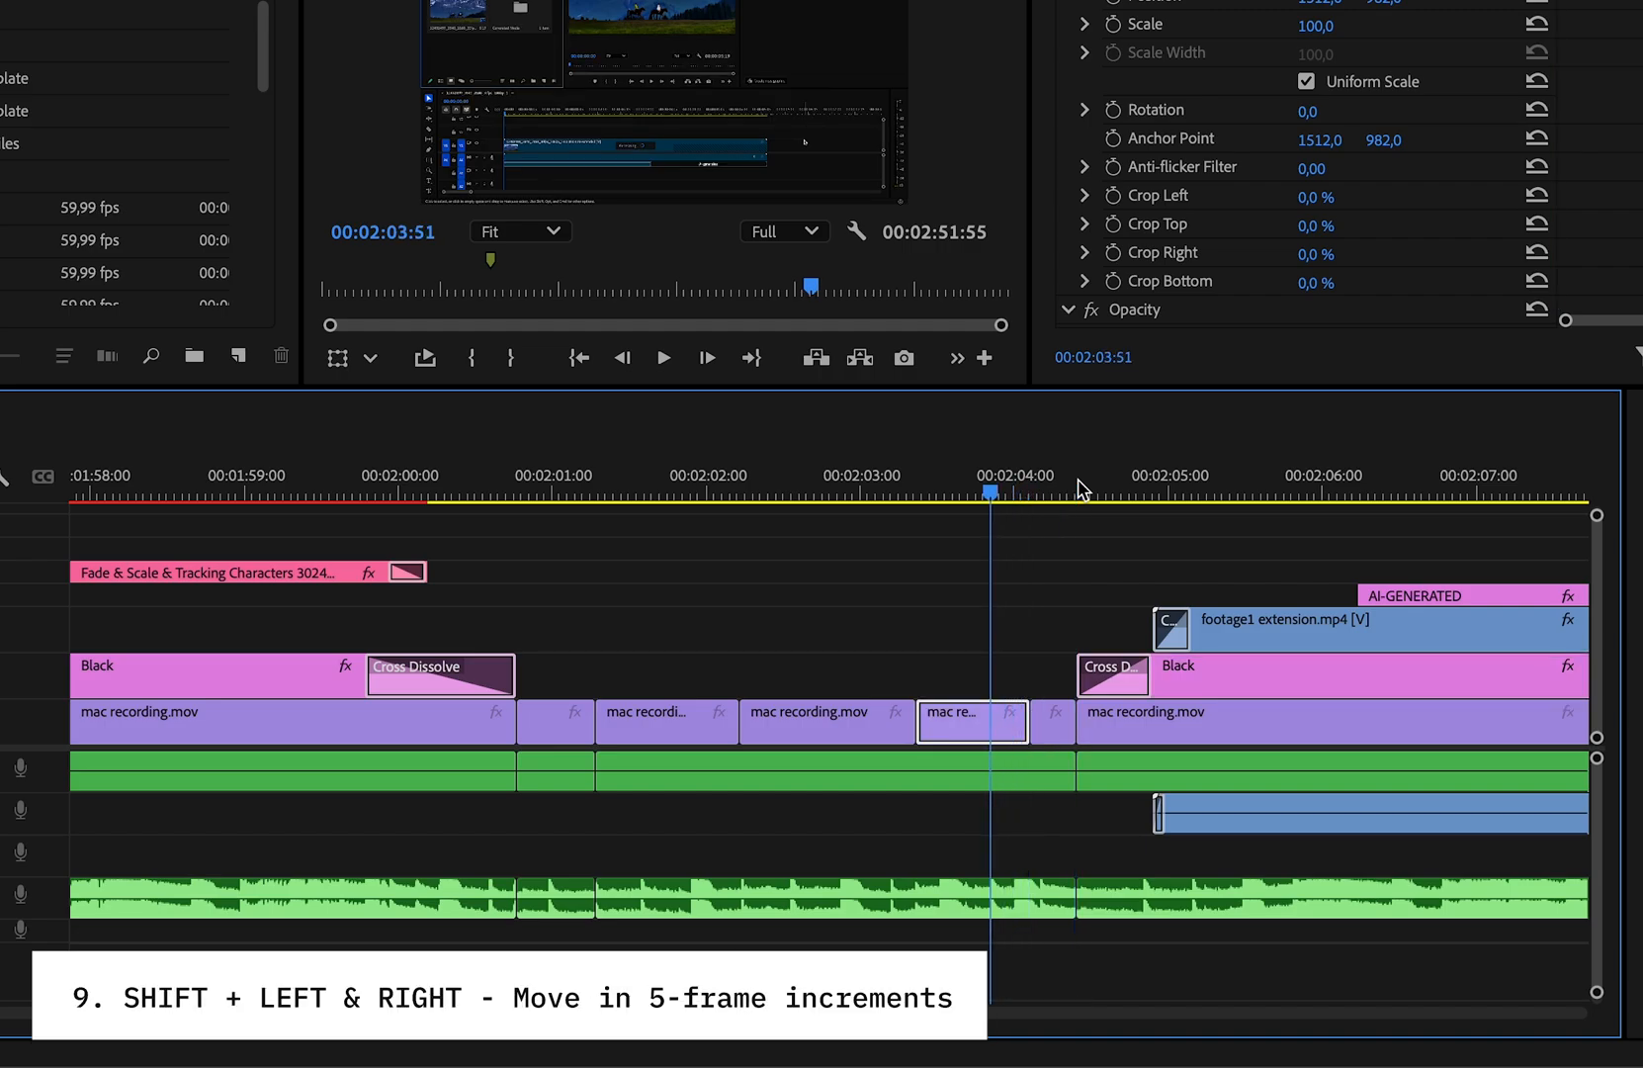
key("shift+right")
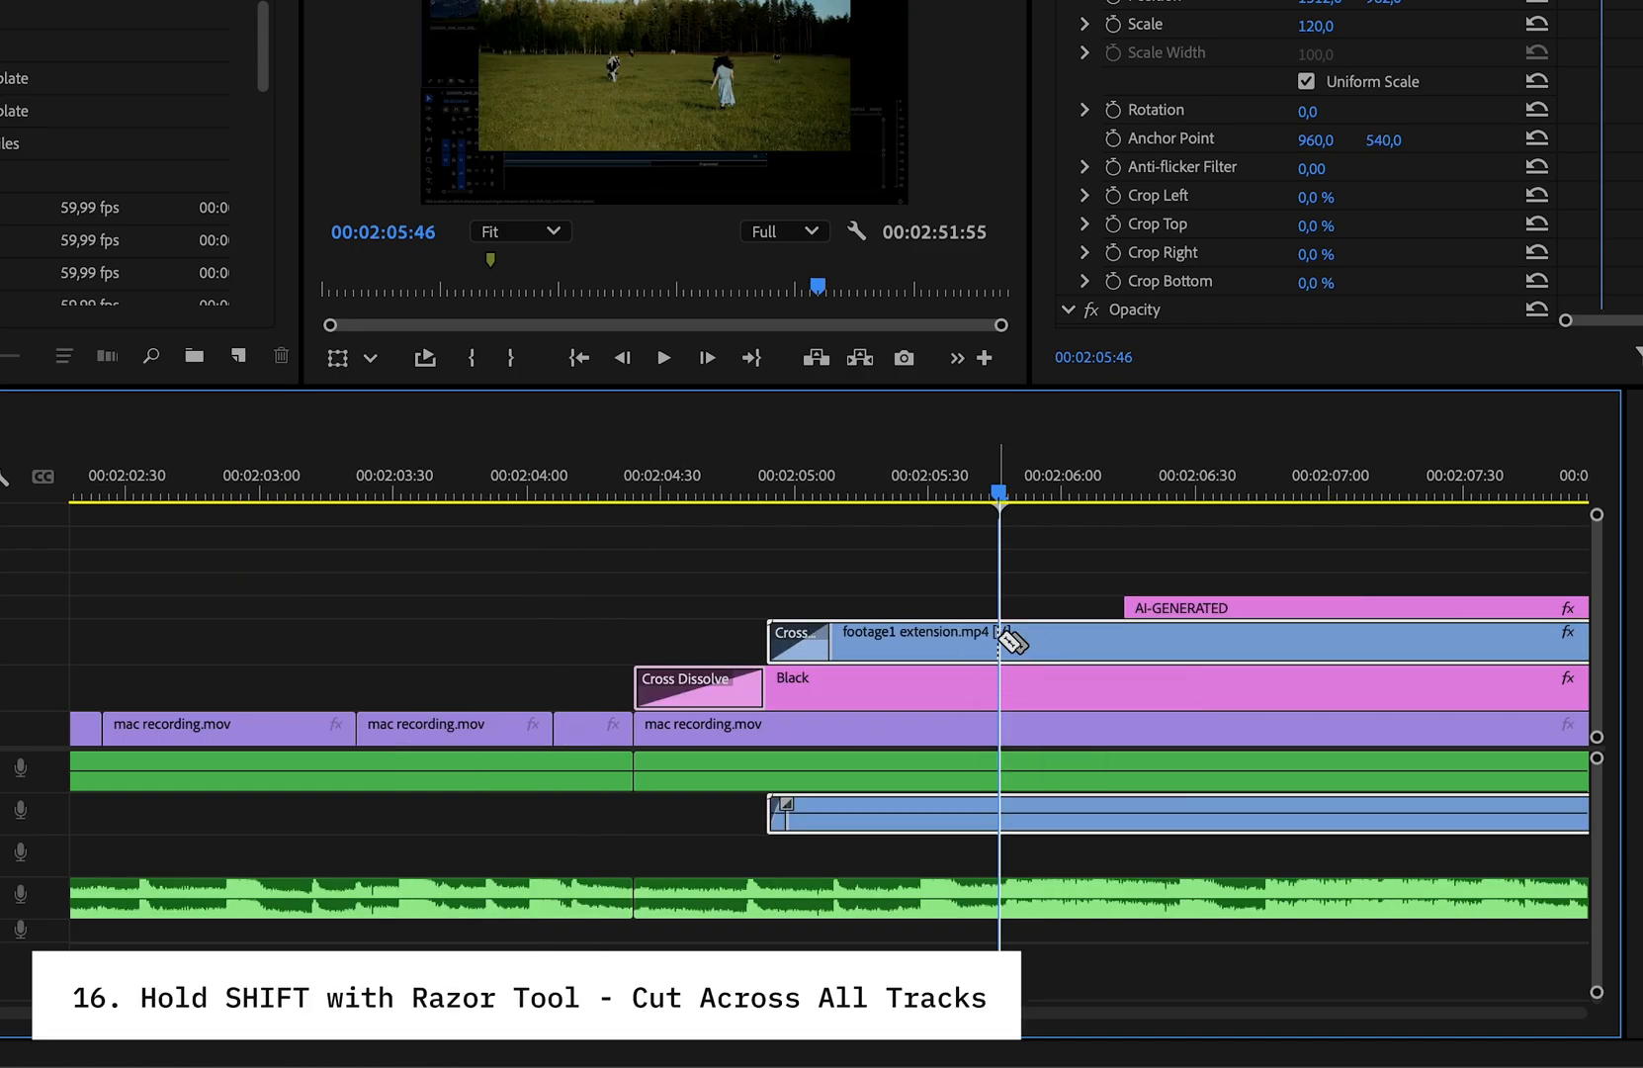
Step: Shift-click with the Razor to cut footage1 extension.mp4, Black and mac recording.mov together
left_click(997, 642)
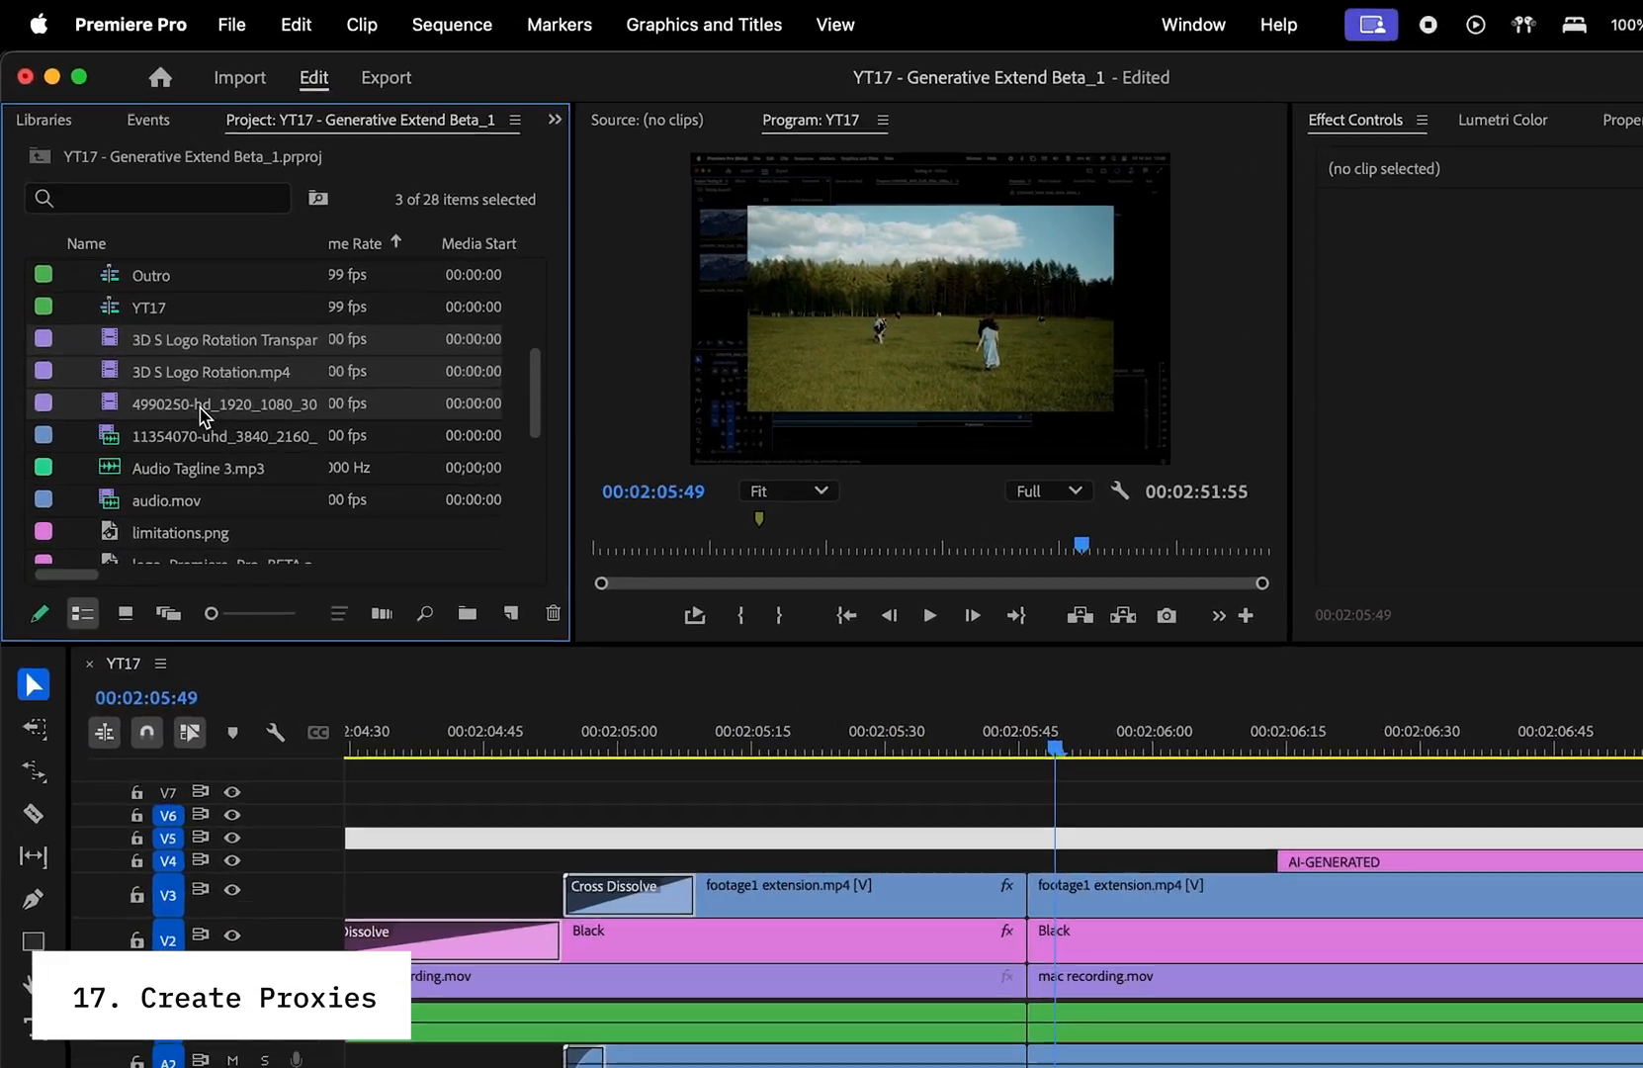
Step: Create proxies for the selected project clips and toggle automatic project saving in preferences
right_click(205, 417)
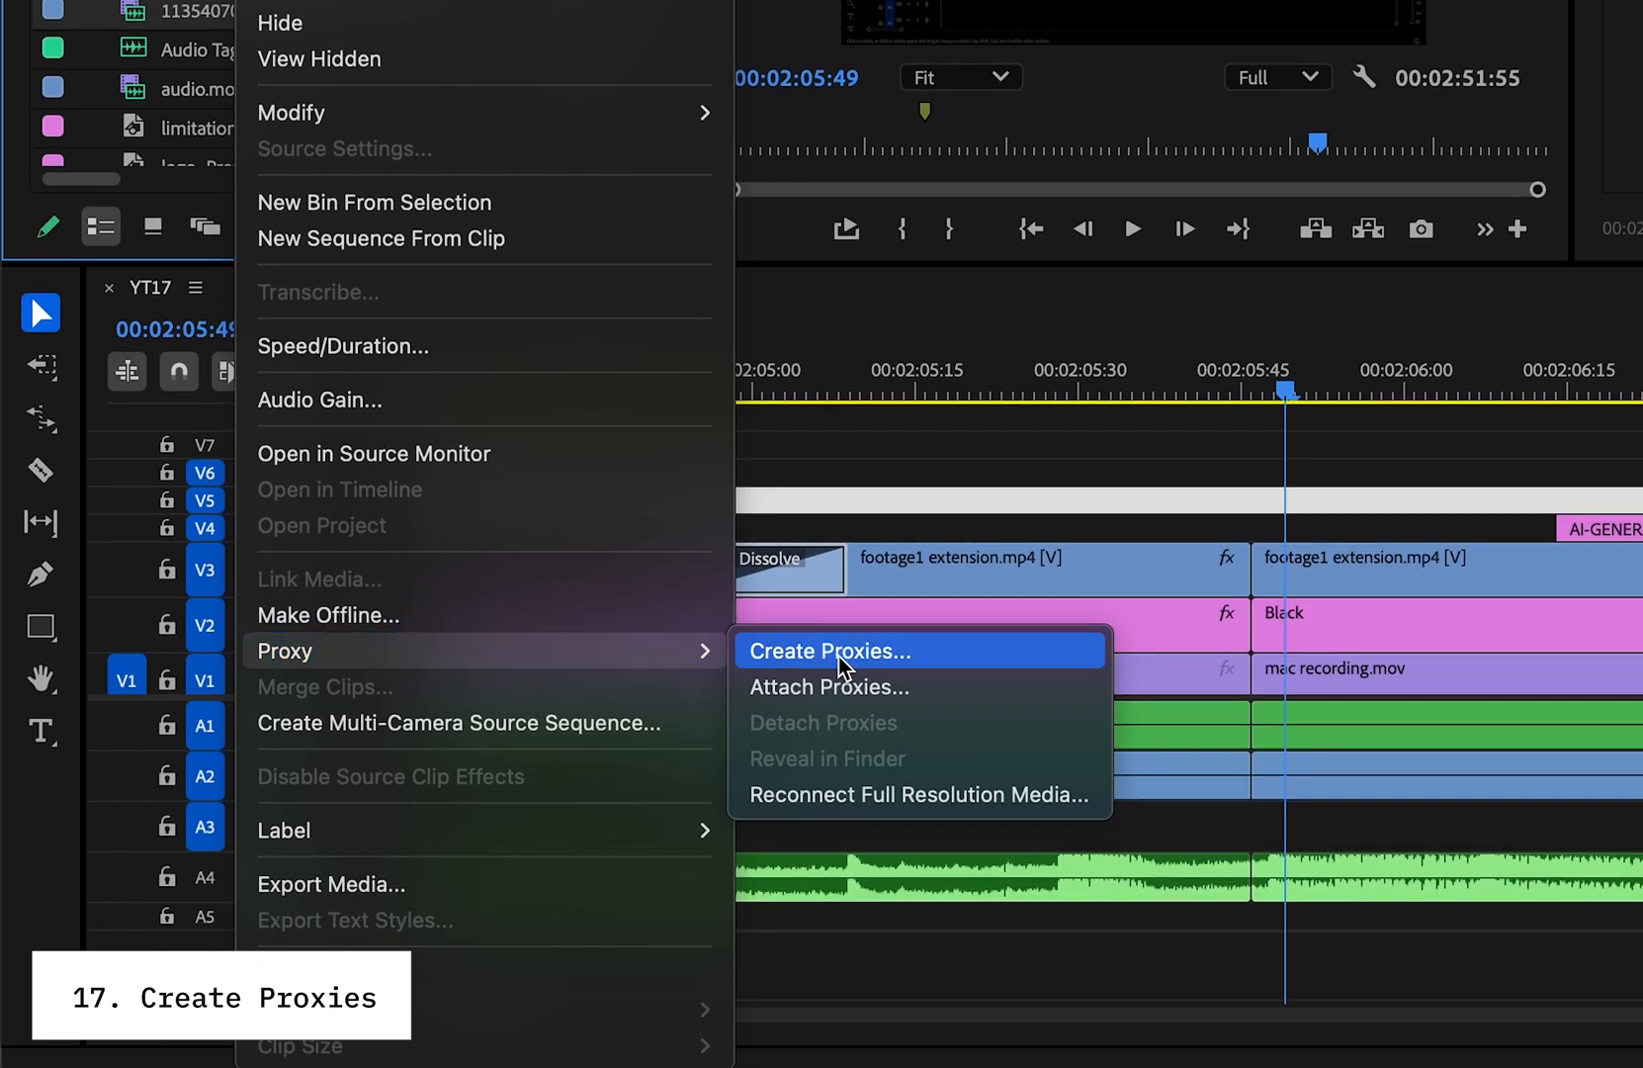
left_click(828, 650)
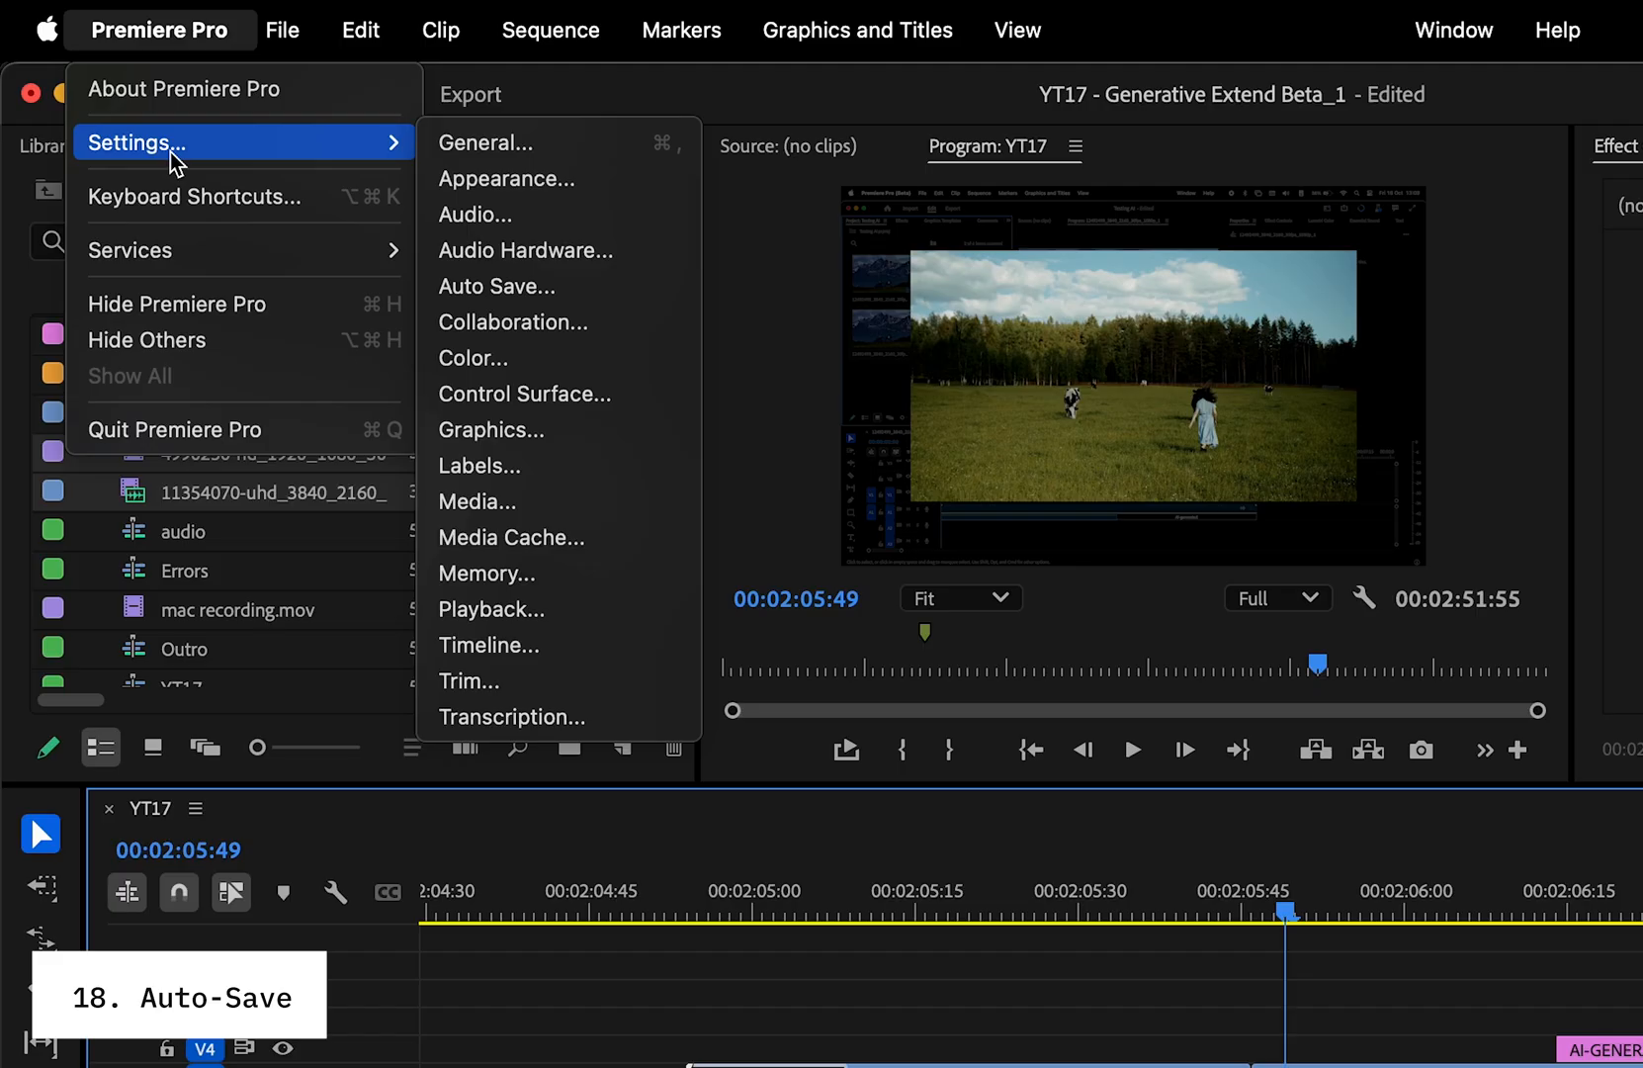
left_click(497, 286)
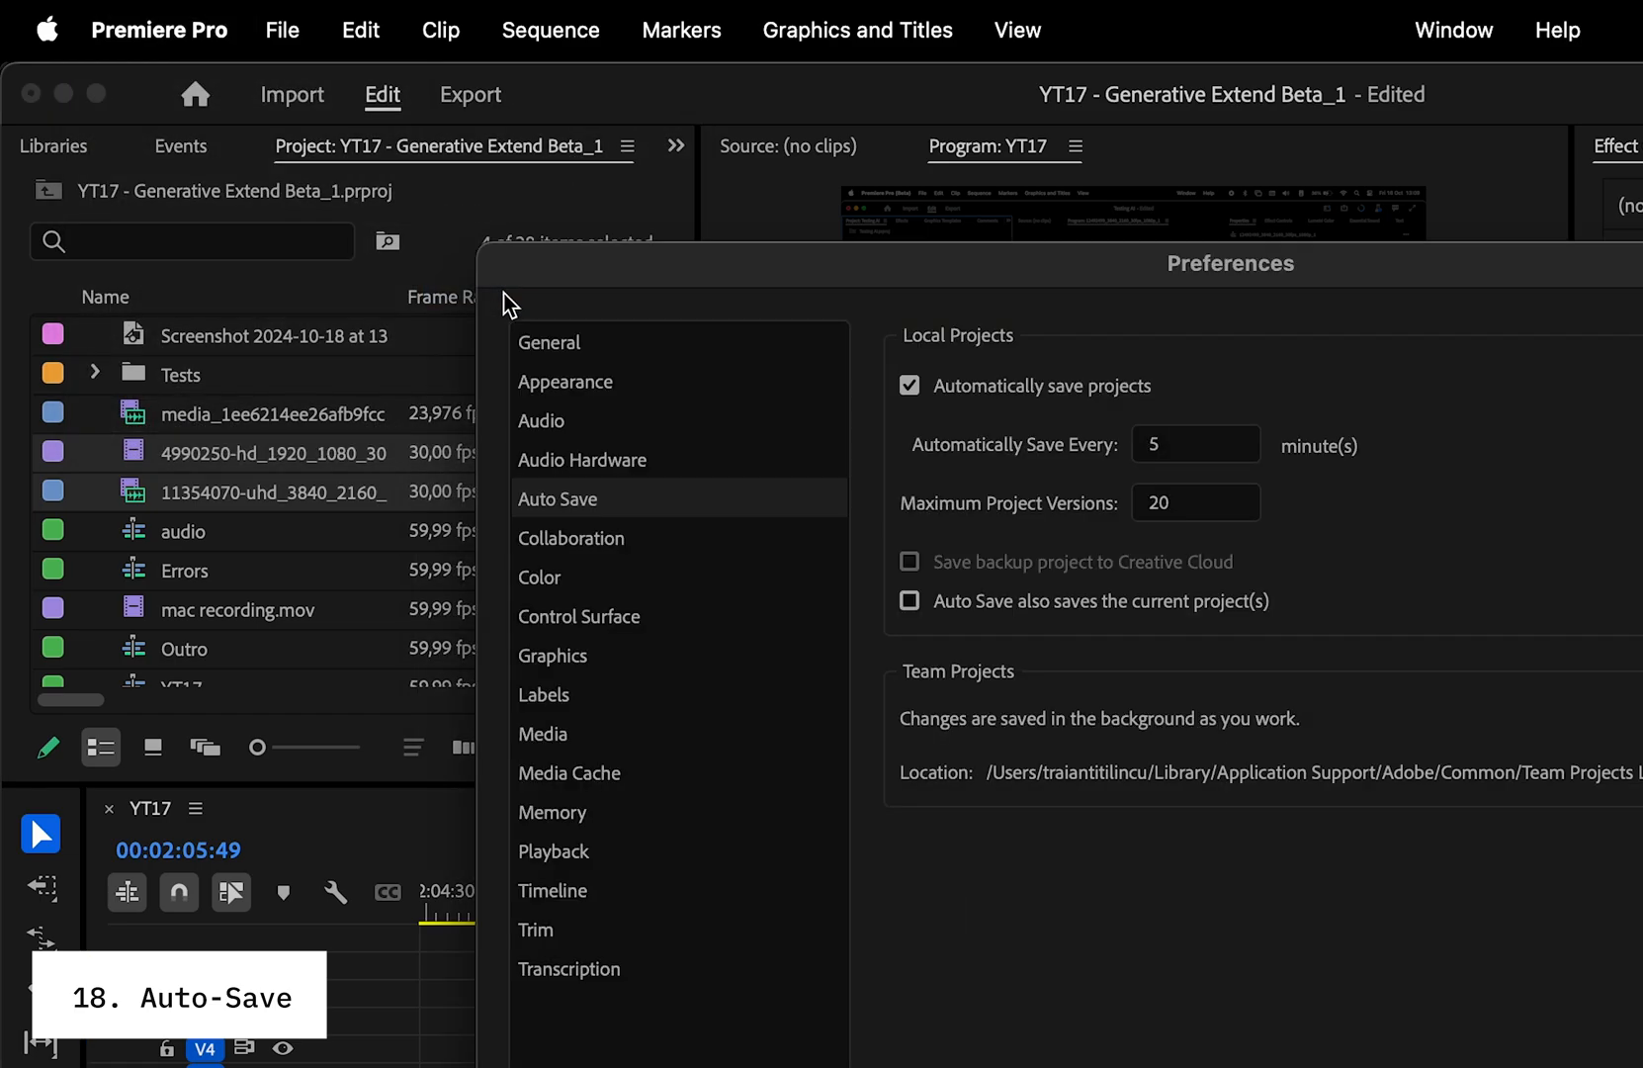
left_click(909, 385)
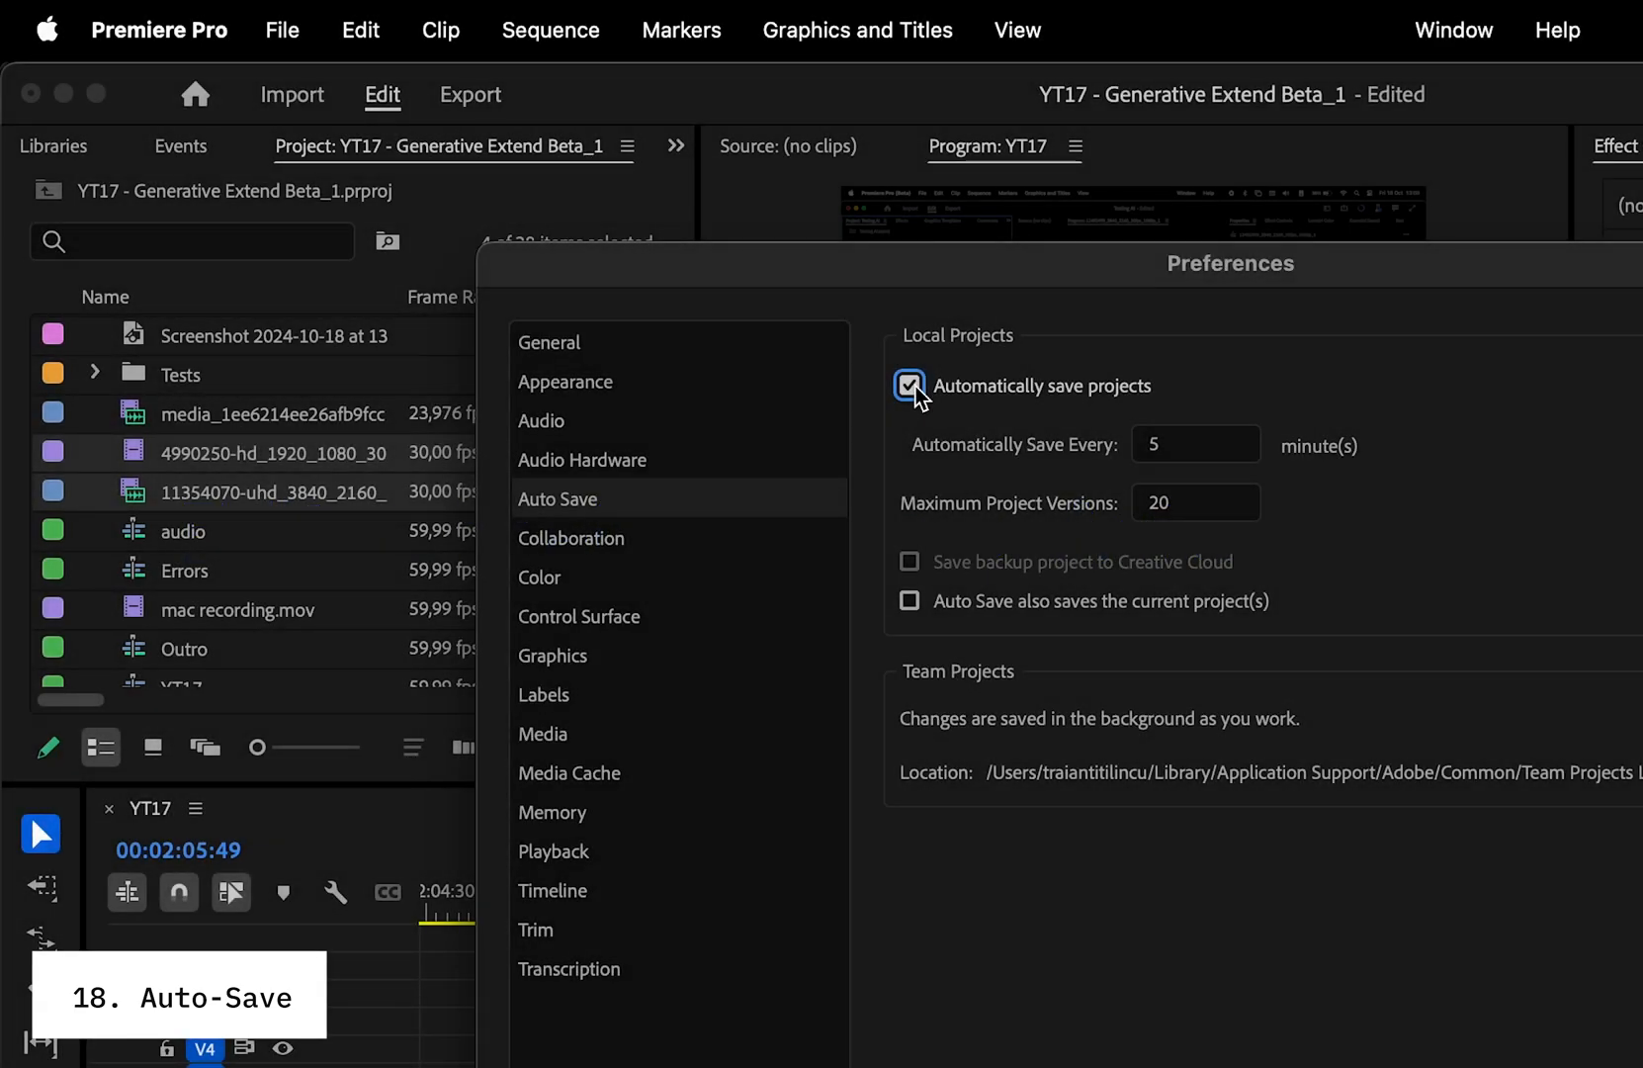
left_click(620, 612)
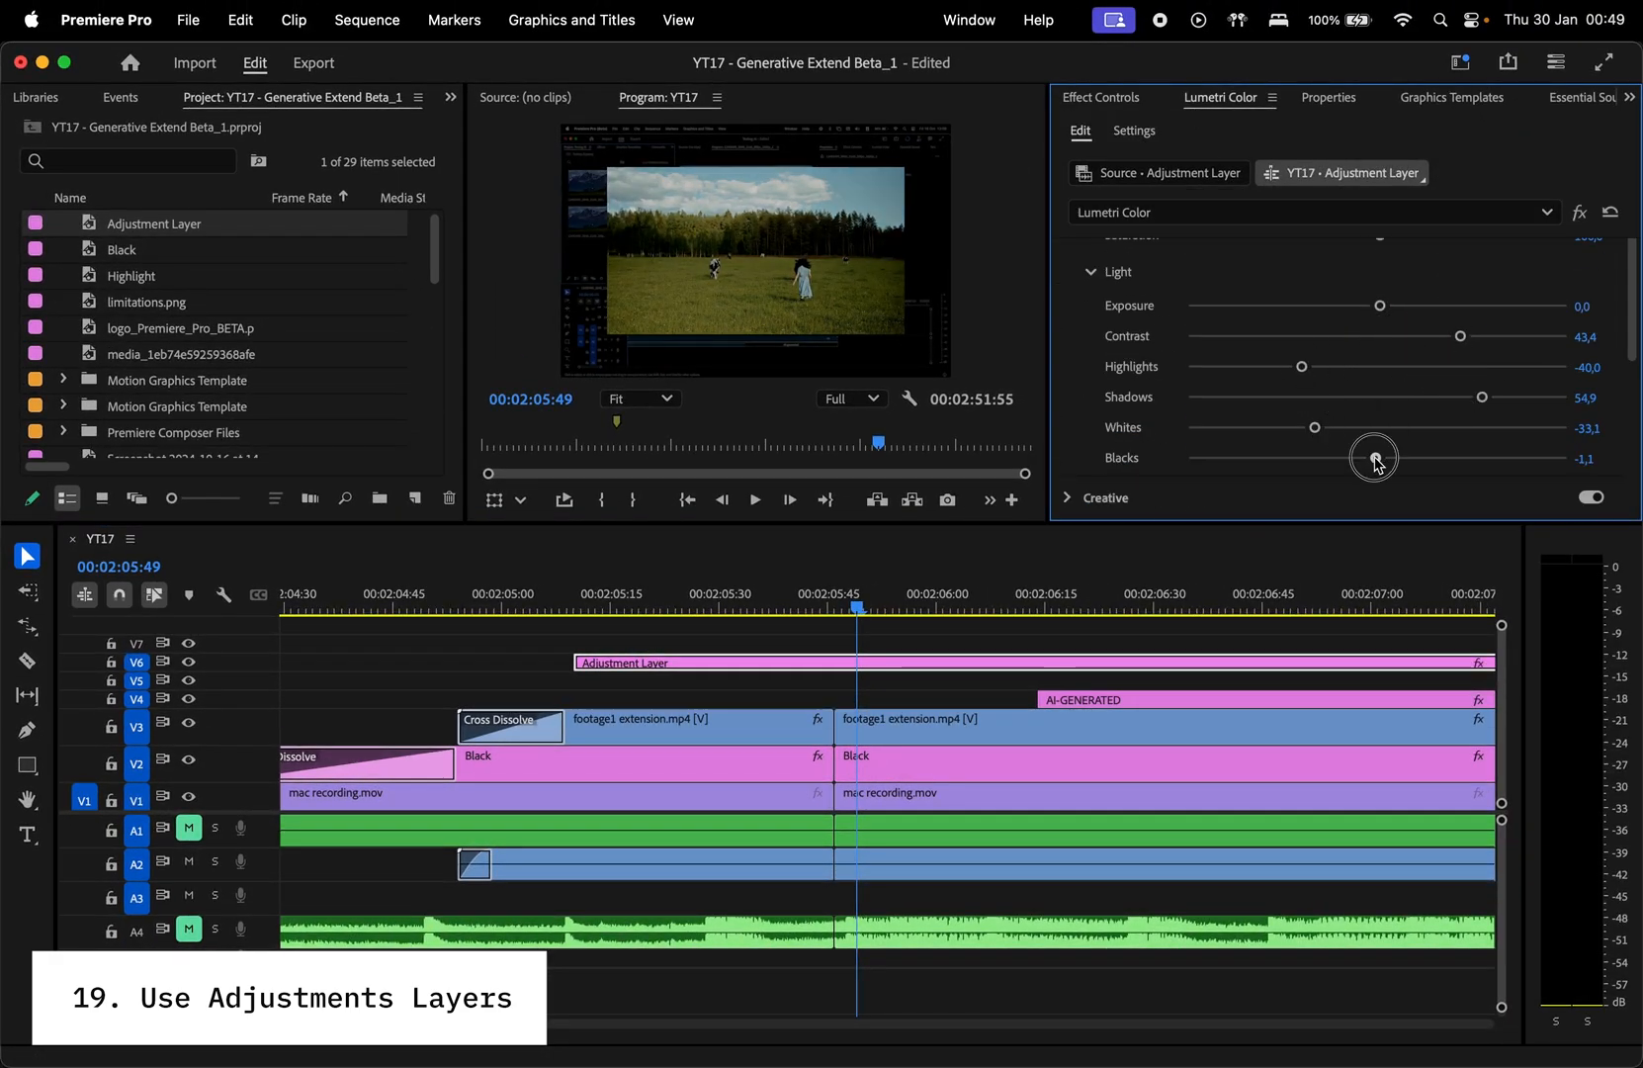
Step: Nest the selected timeline clips into Nested Sequence 04
left_click(692, 718)
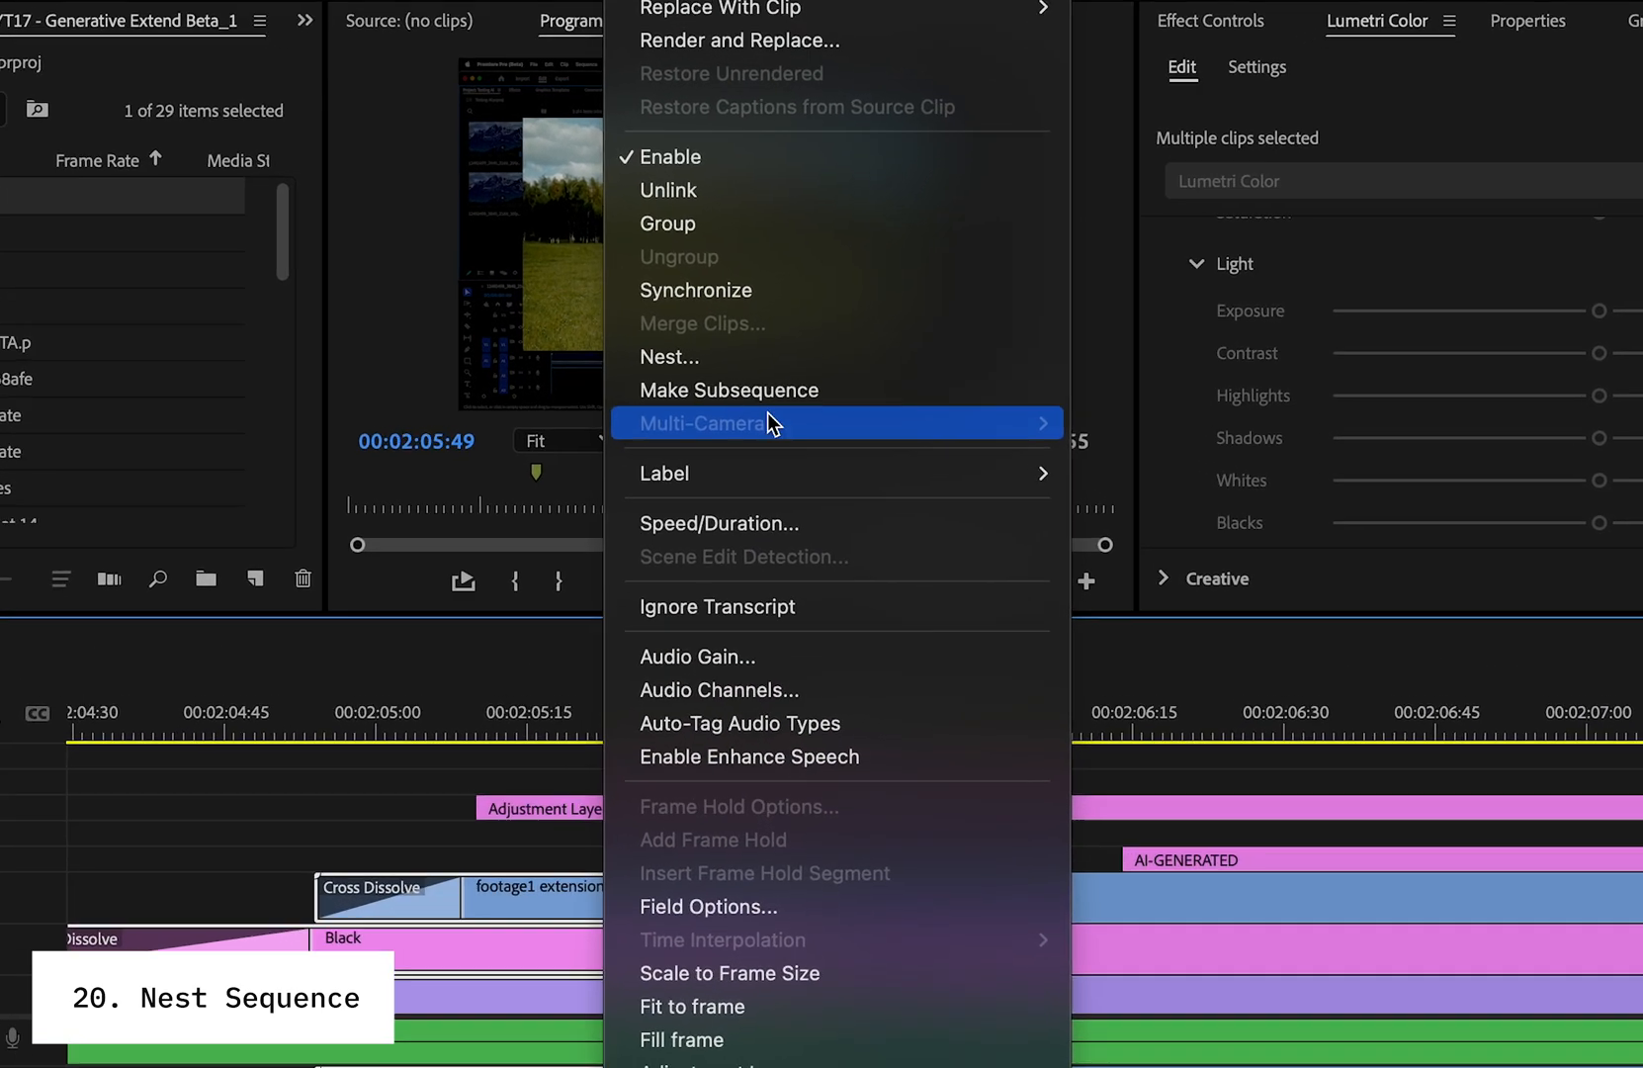
left_click(670, 357)
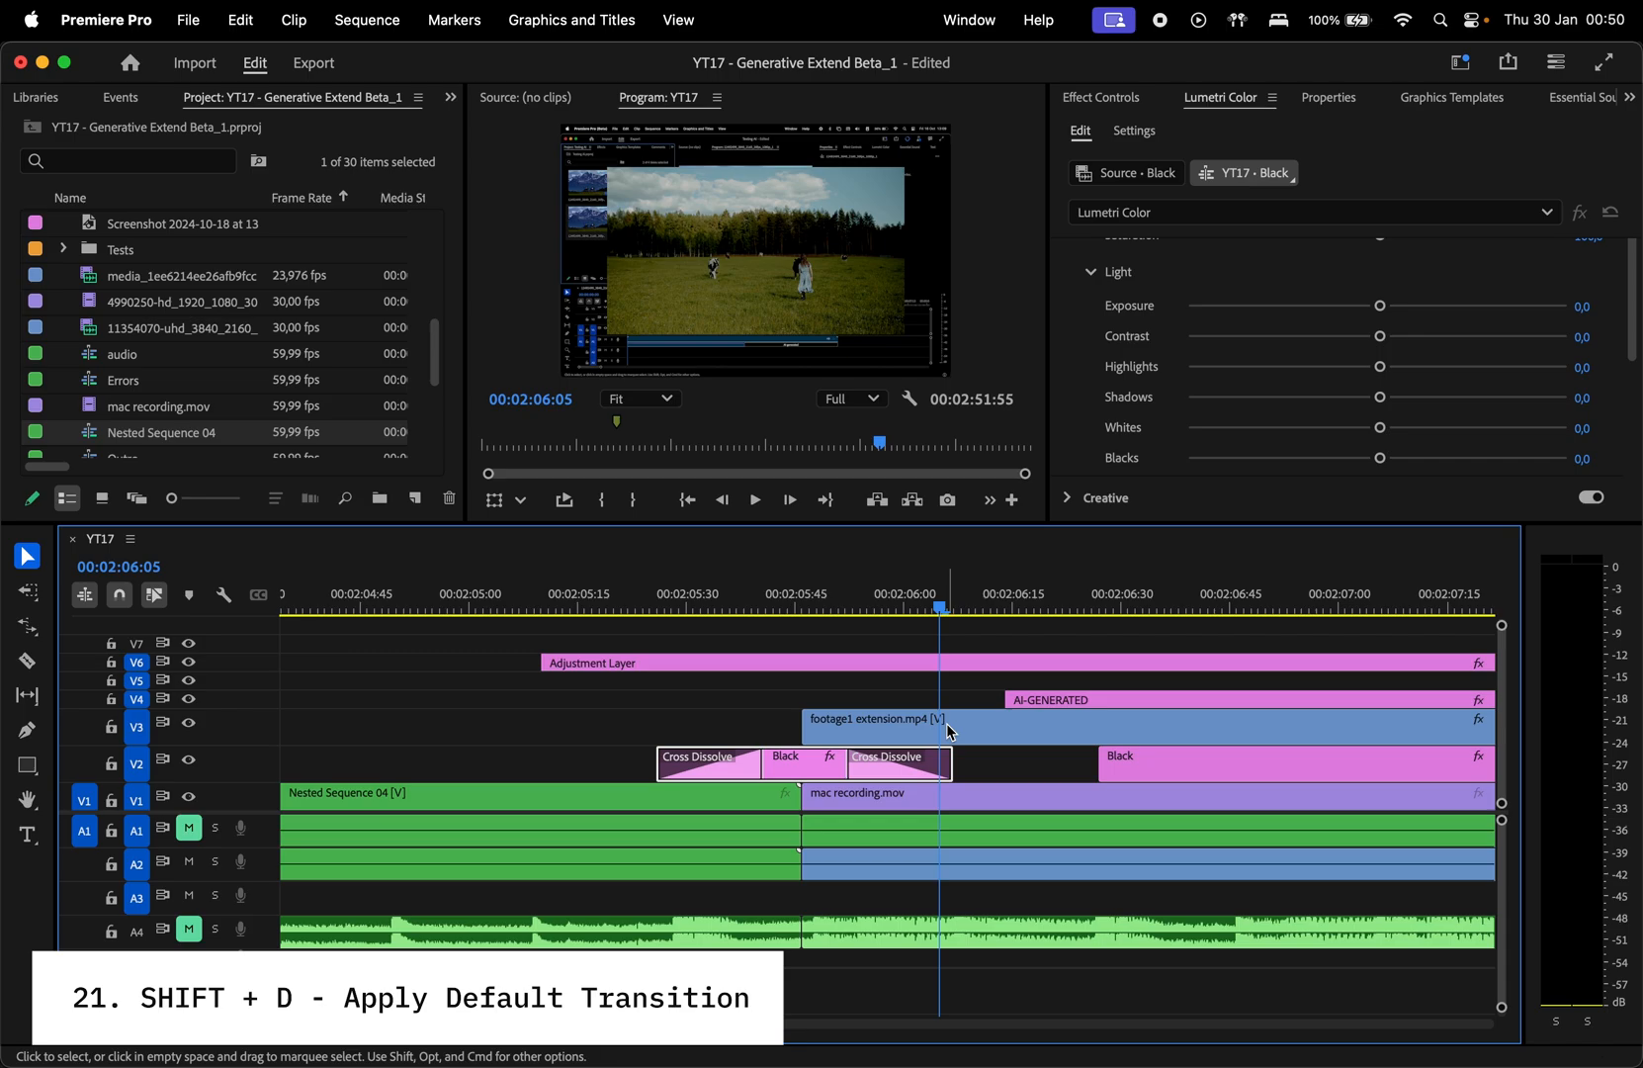
Step: Set footage1 extension.mp4 to 199.61% speed in Clip Speed/Duration
key("cmd+r")
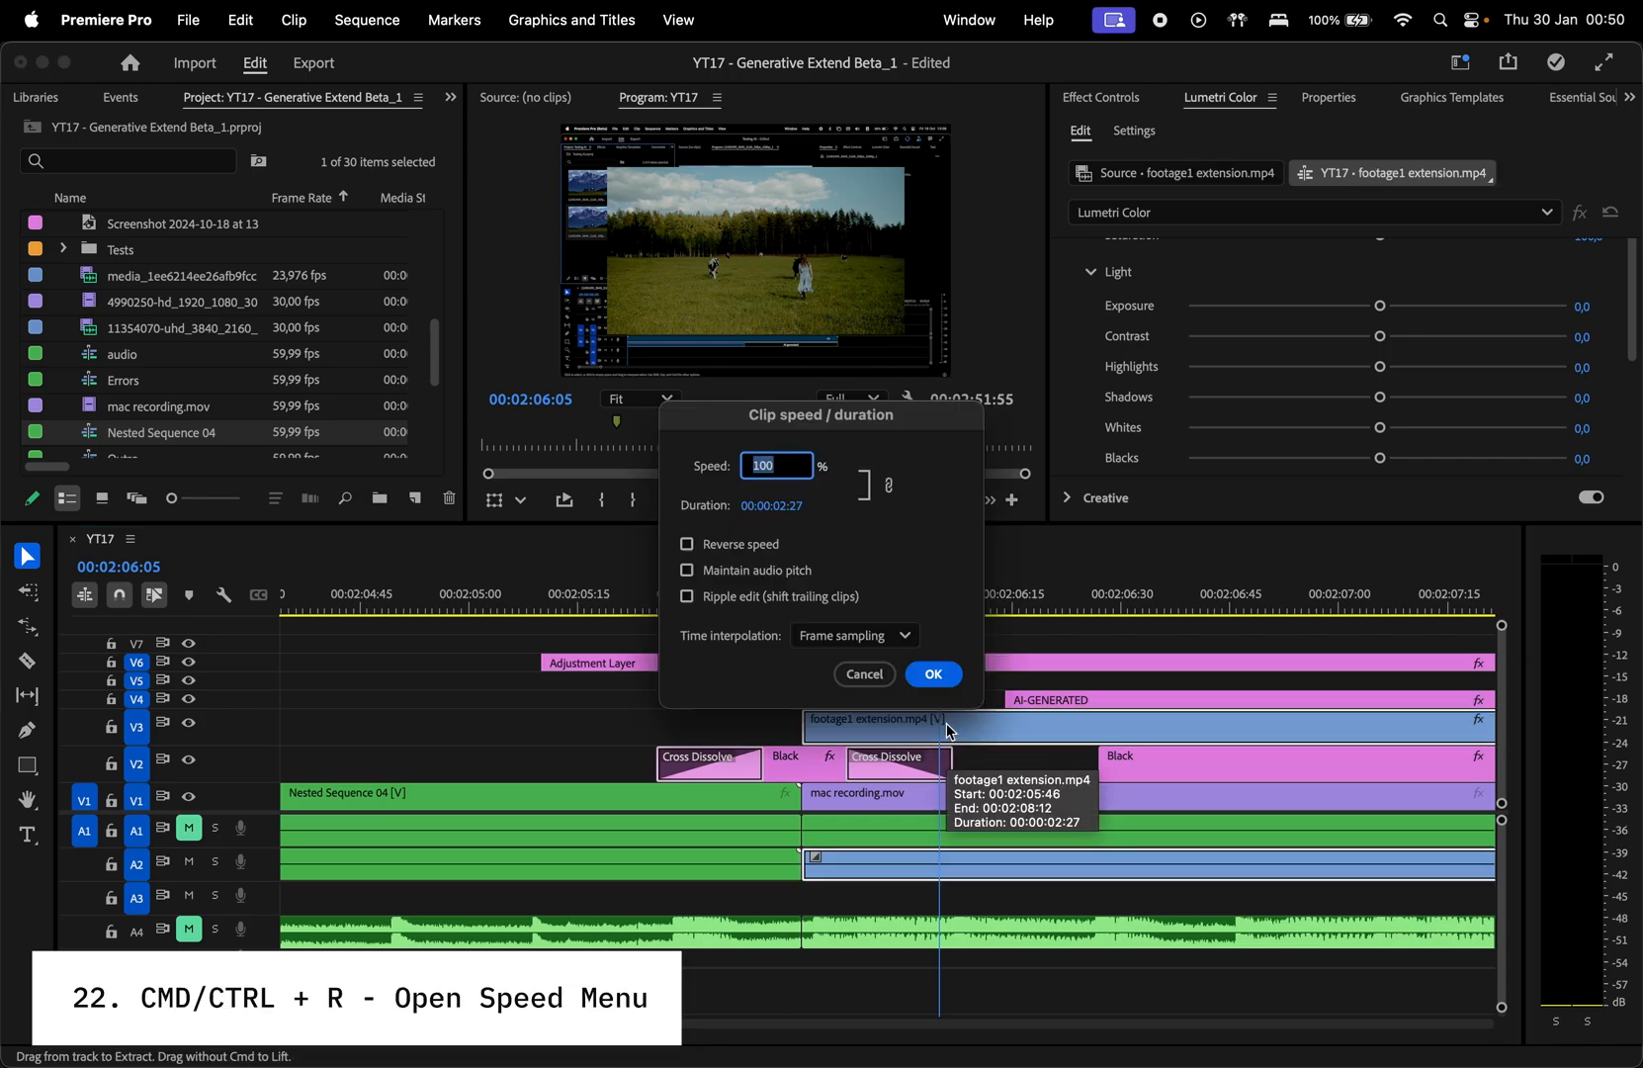
left_click(930, 672)
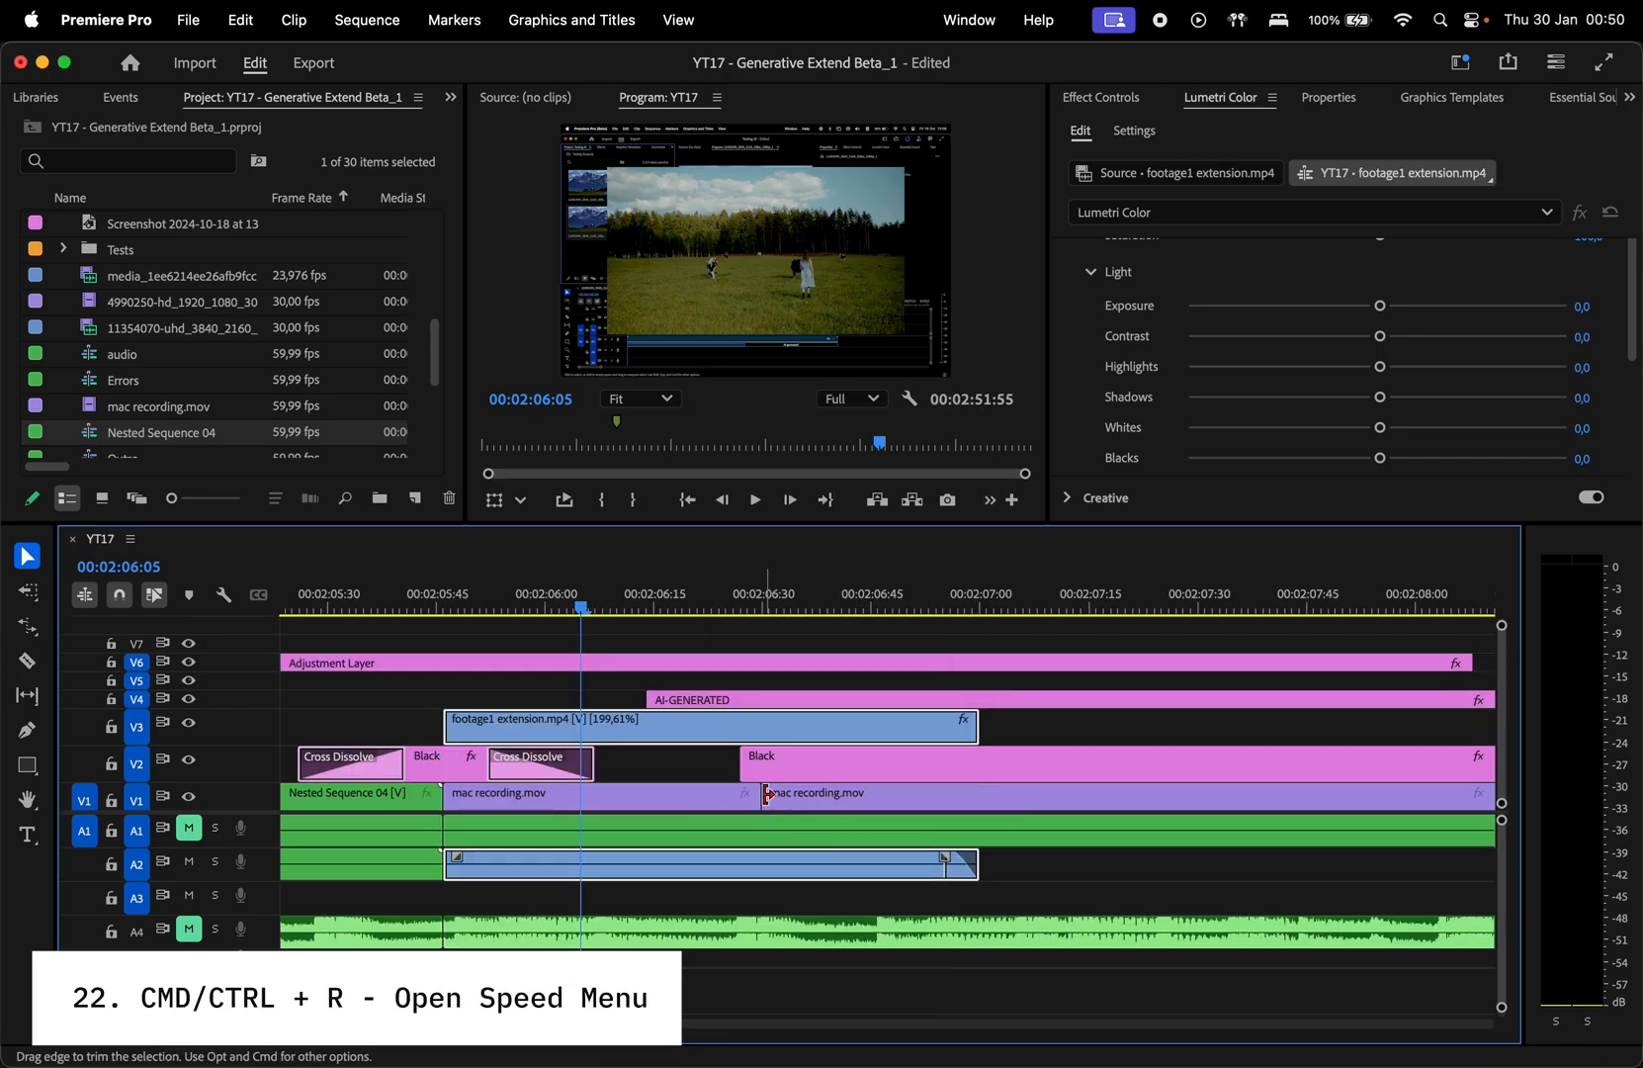
key("r")
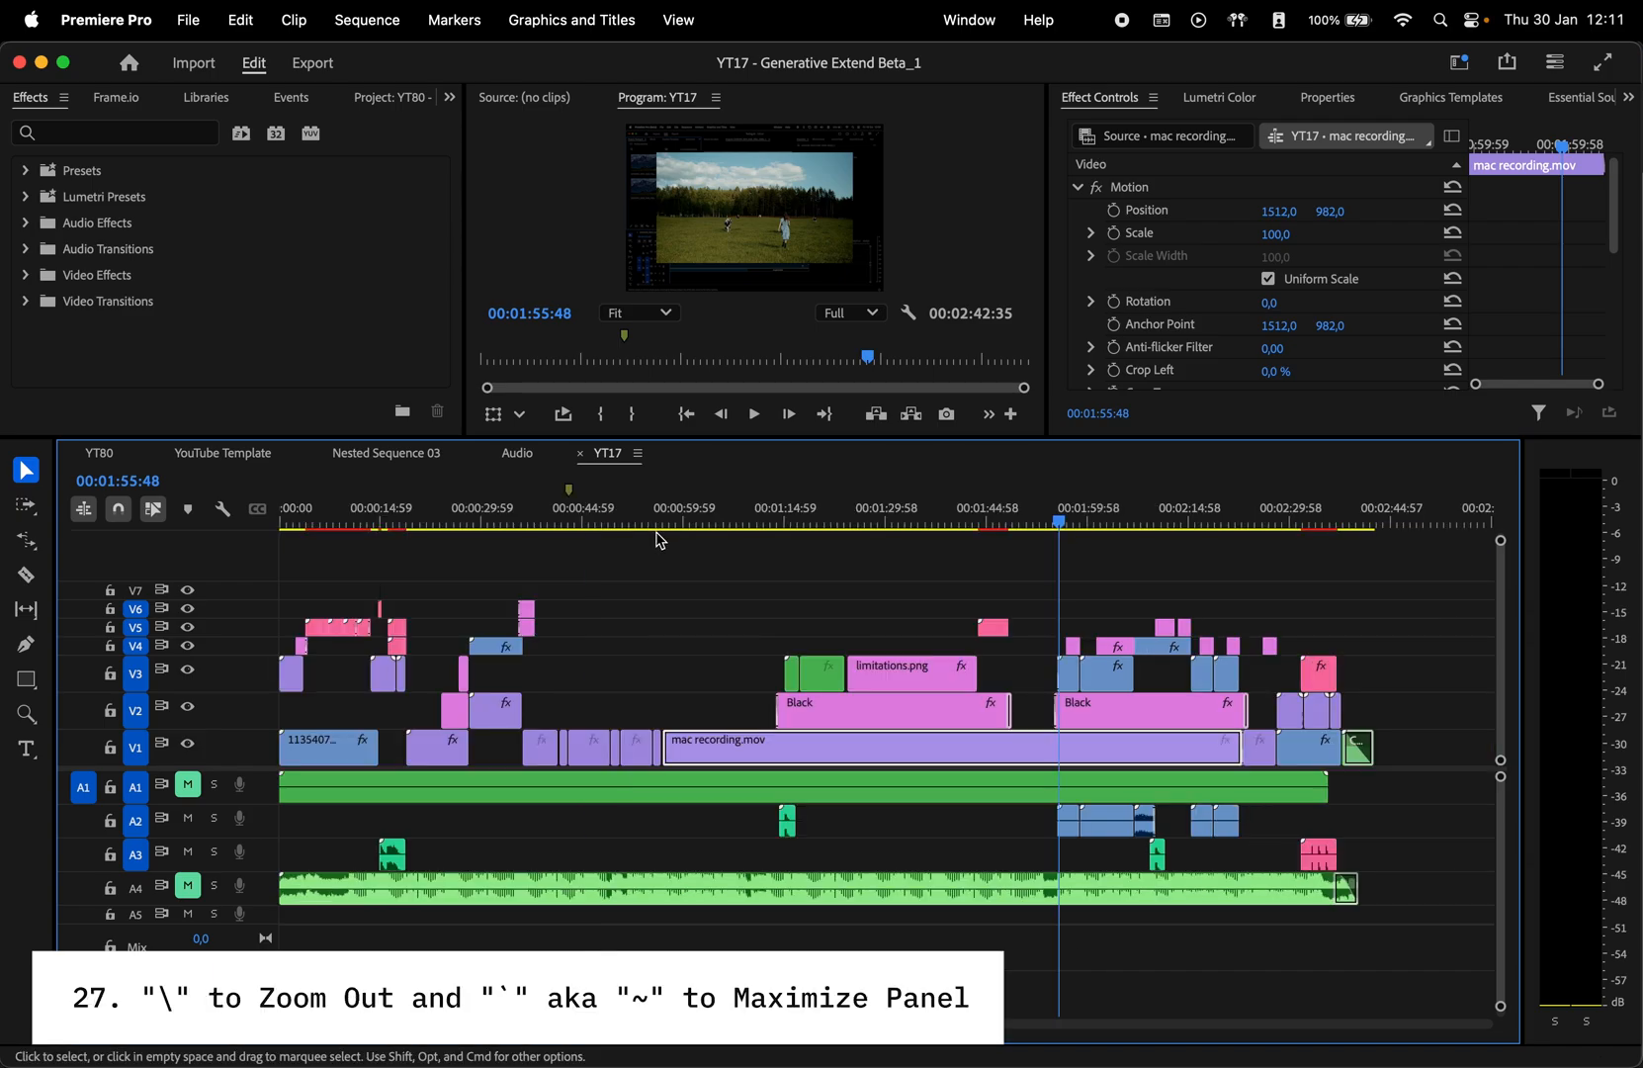
mouse_move(1014, 588)
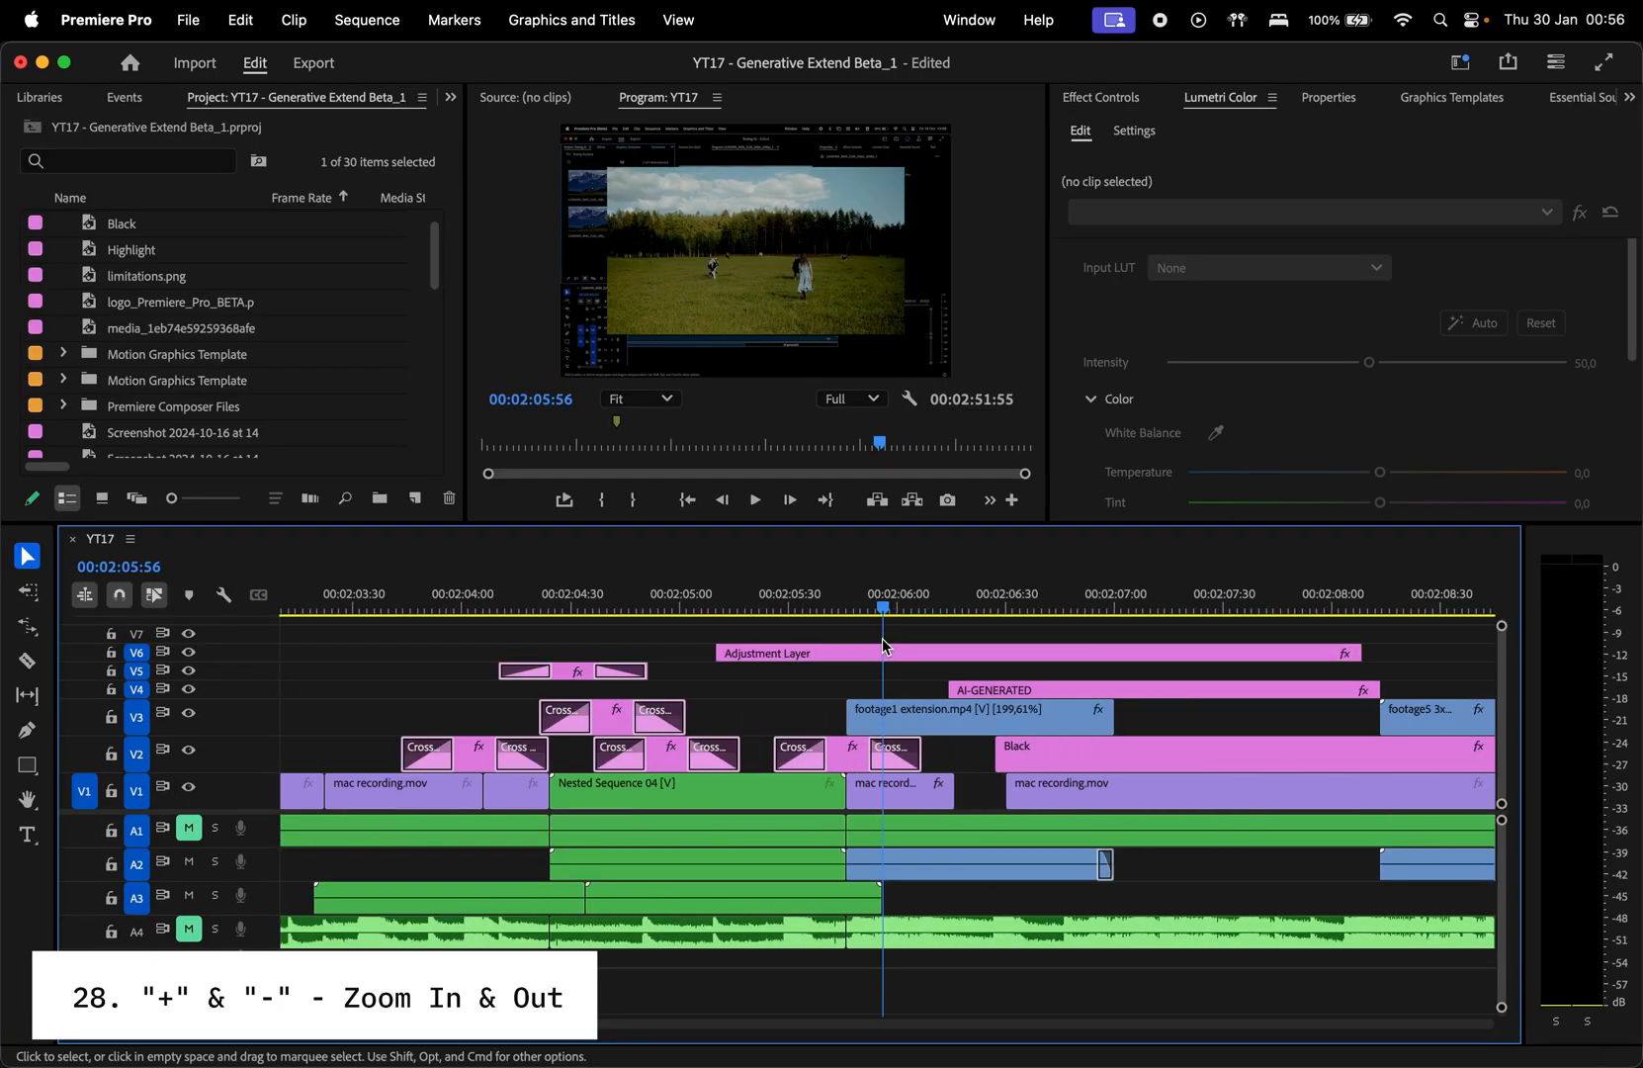
Step: Select footage1 extension.mp4 and open Keyboard Shortcuts from the Premiere Pro menu
left_click(975, 717)
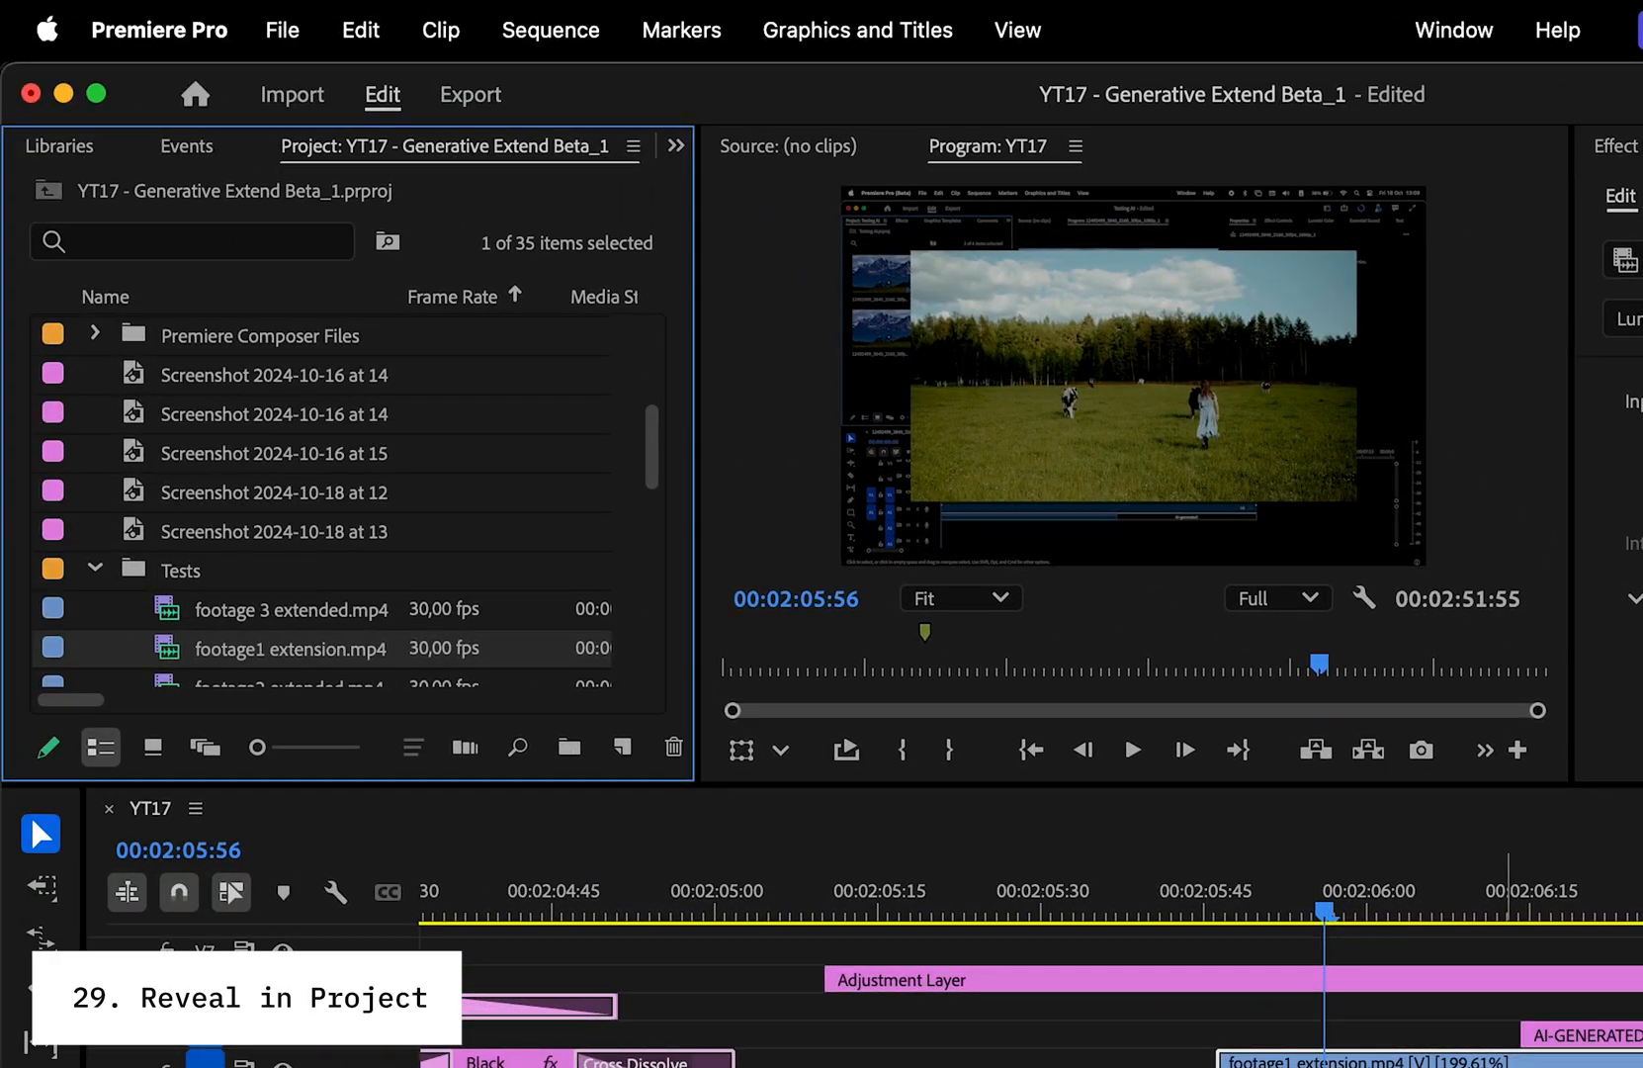
left_click(159, 30)
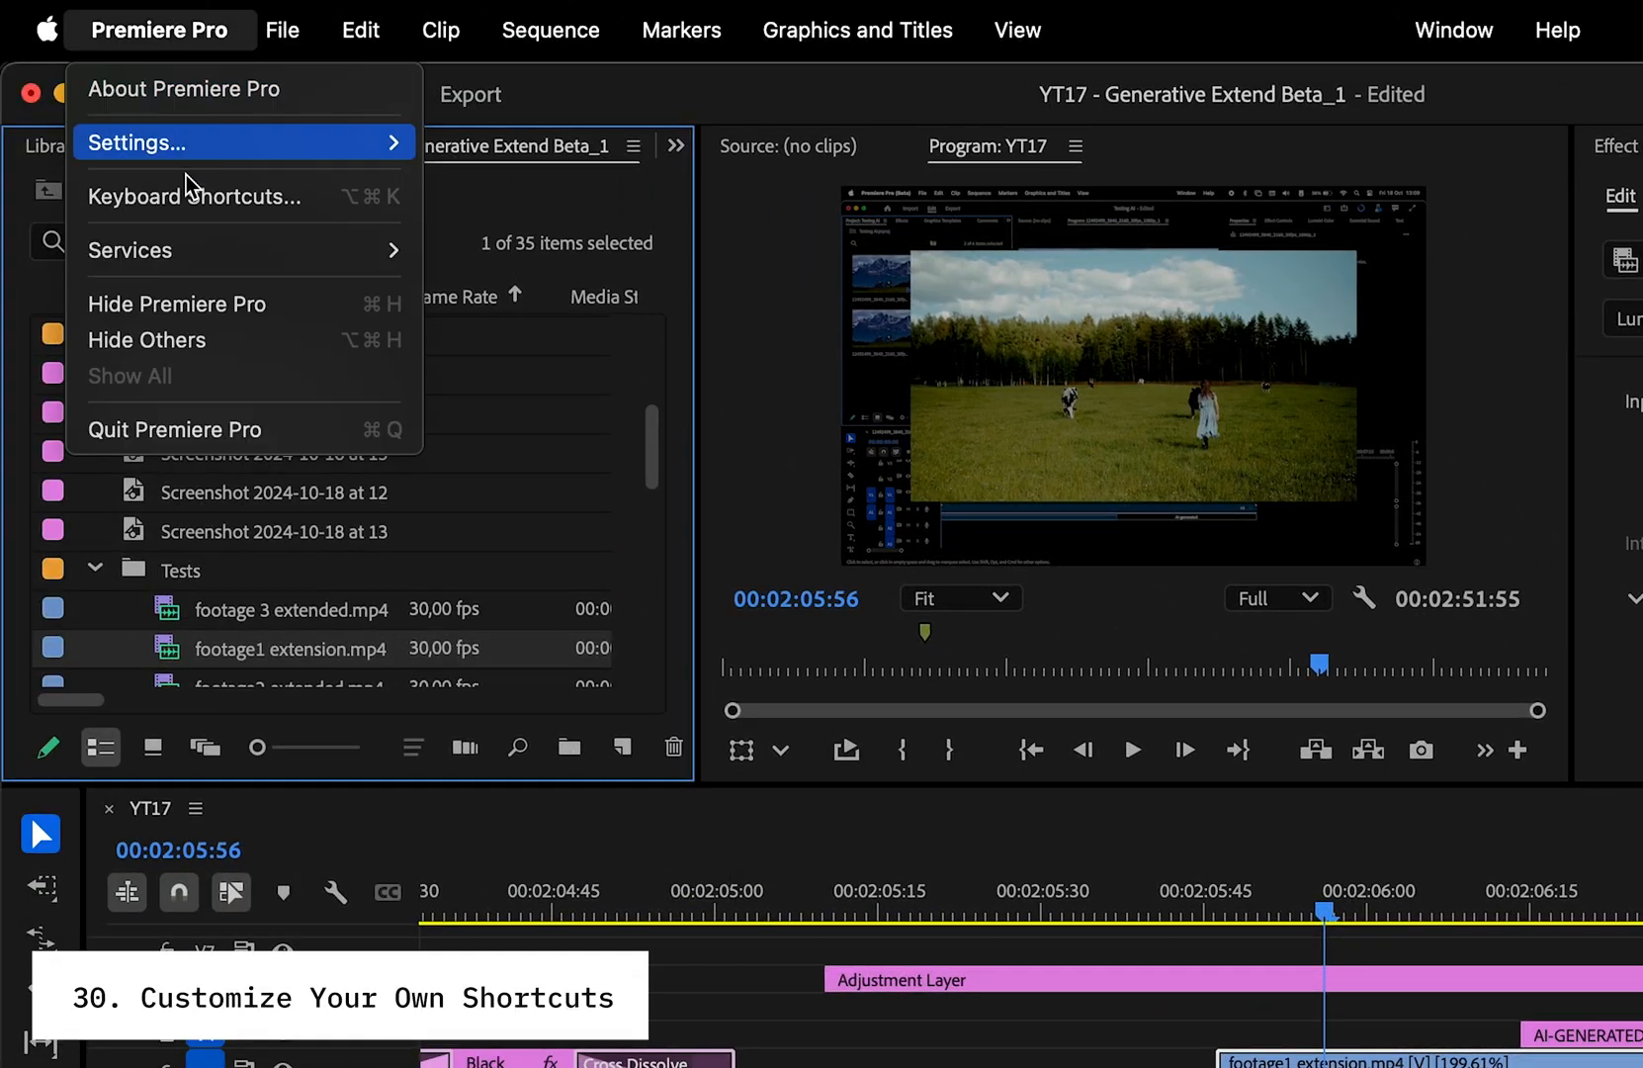
mouse_move(195, 197)
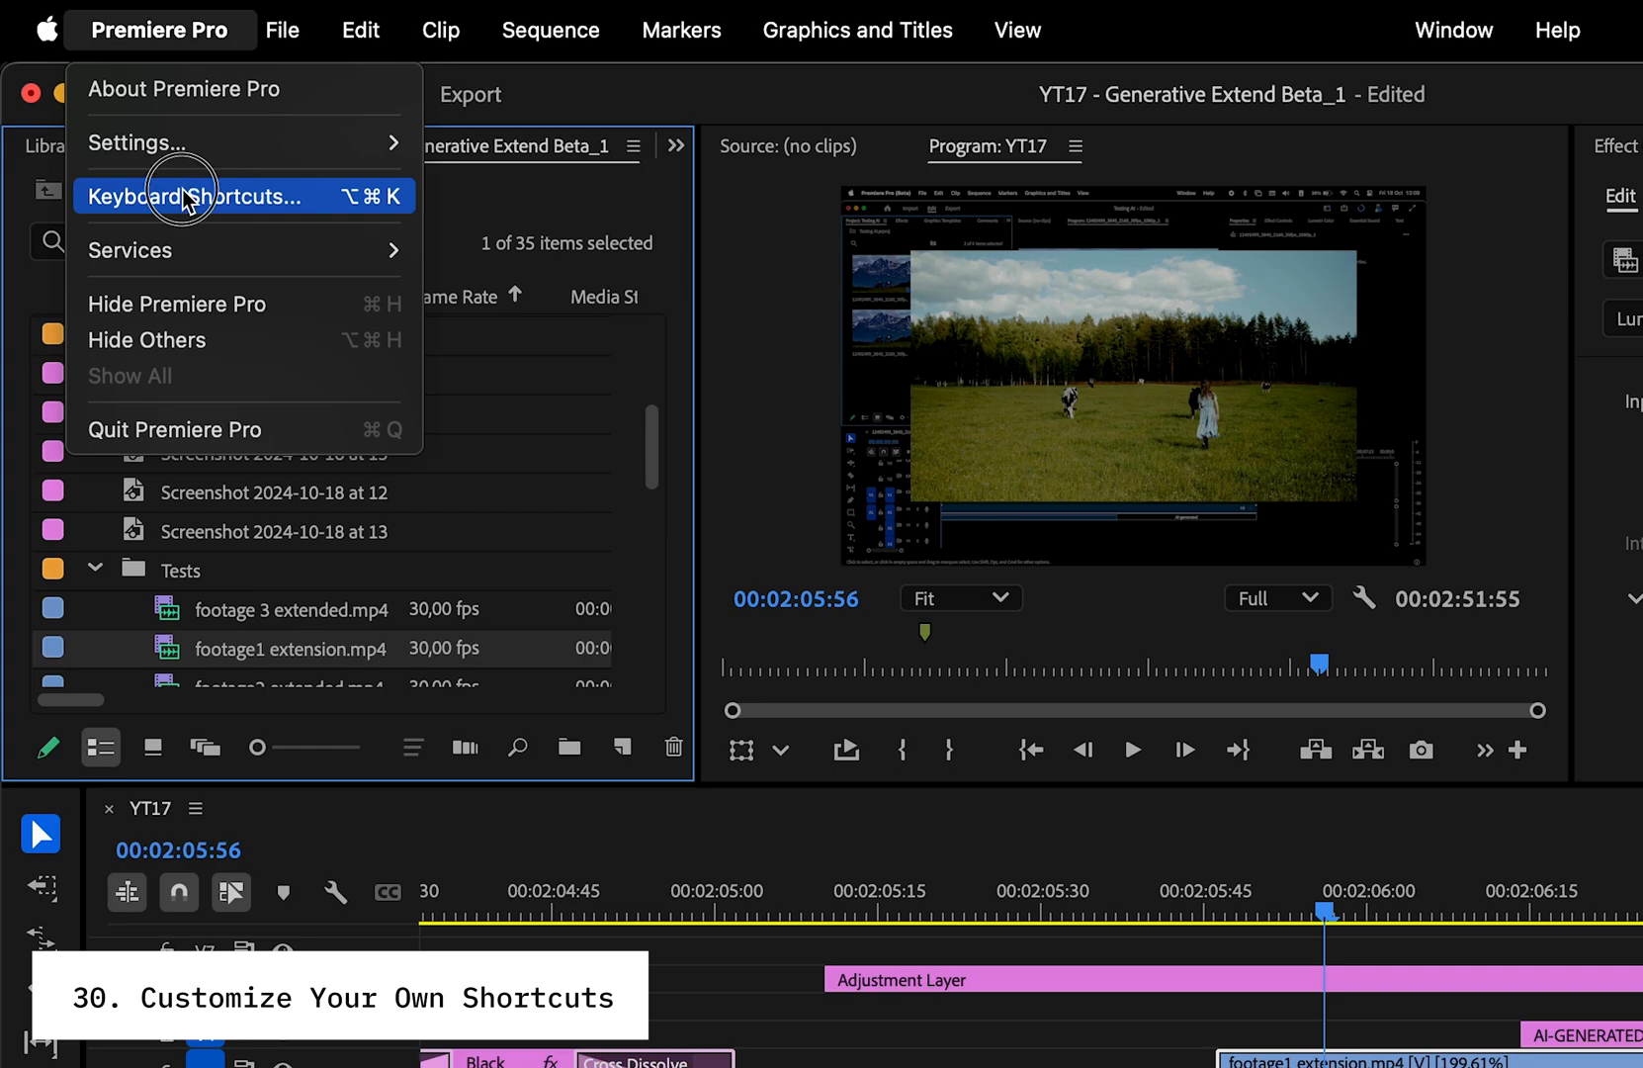
left_click(192, 195)
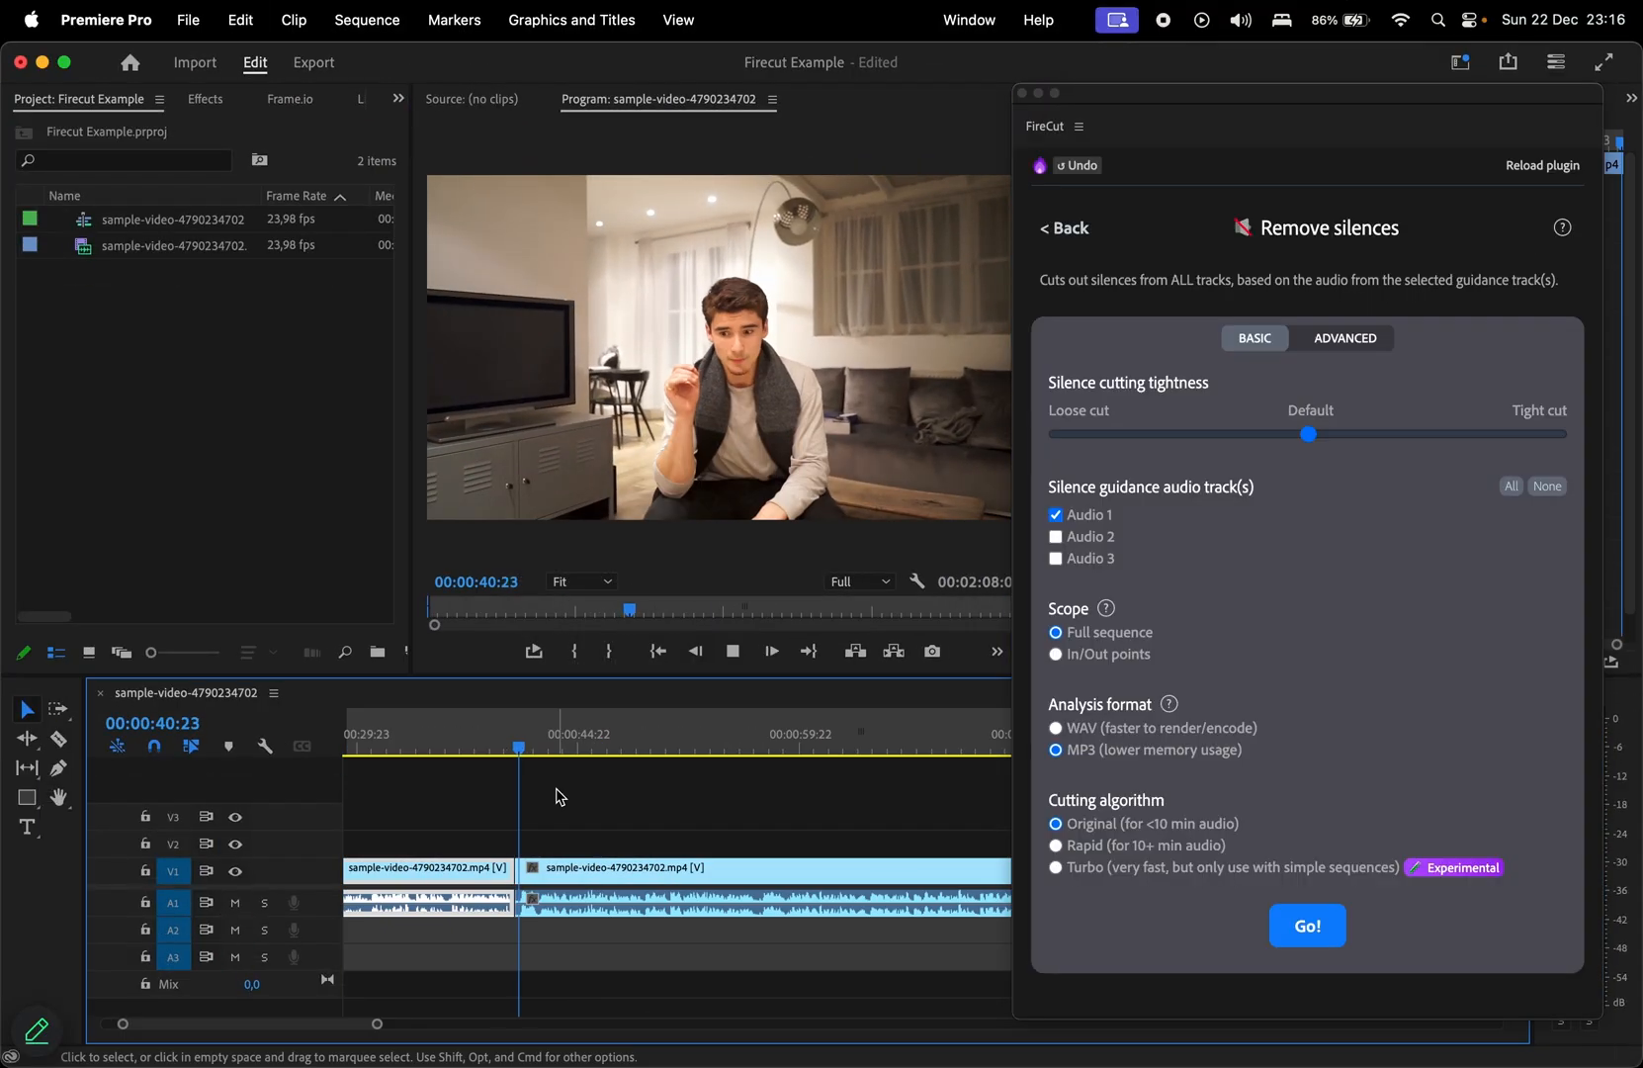
left_click(1306, 926)
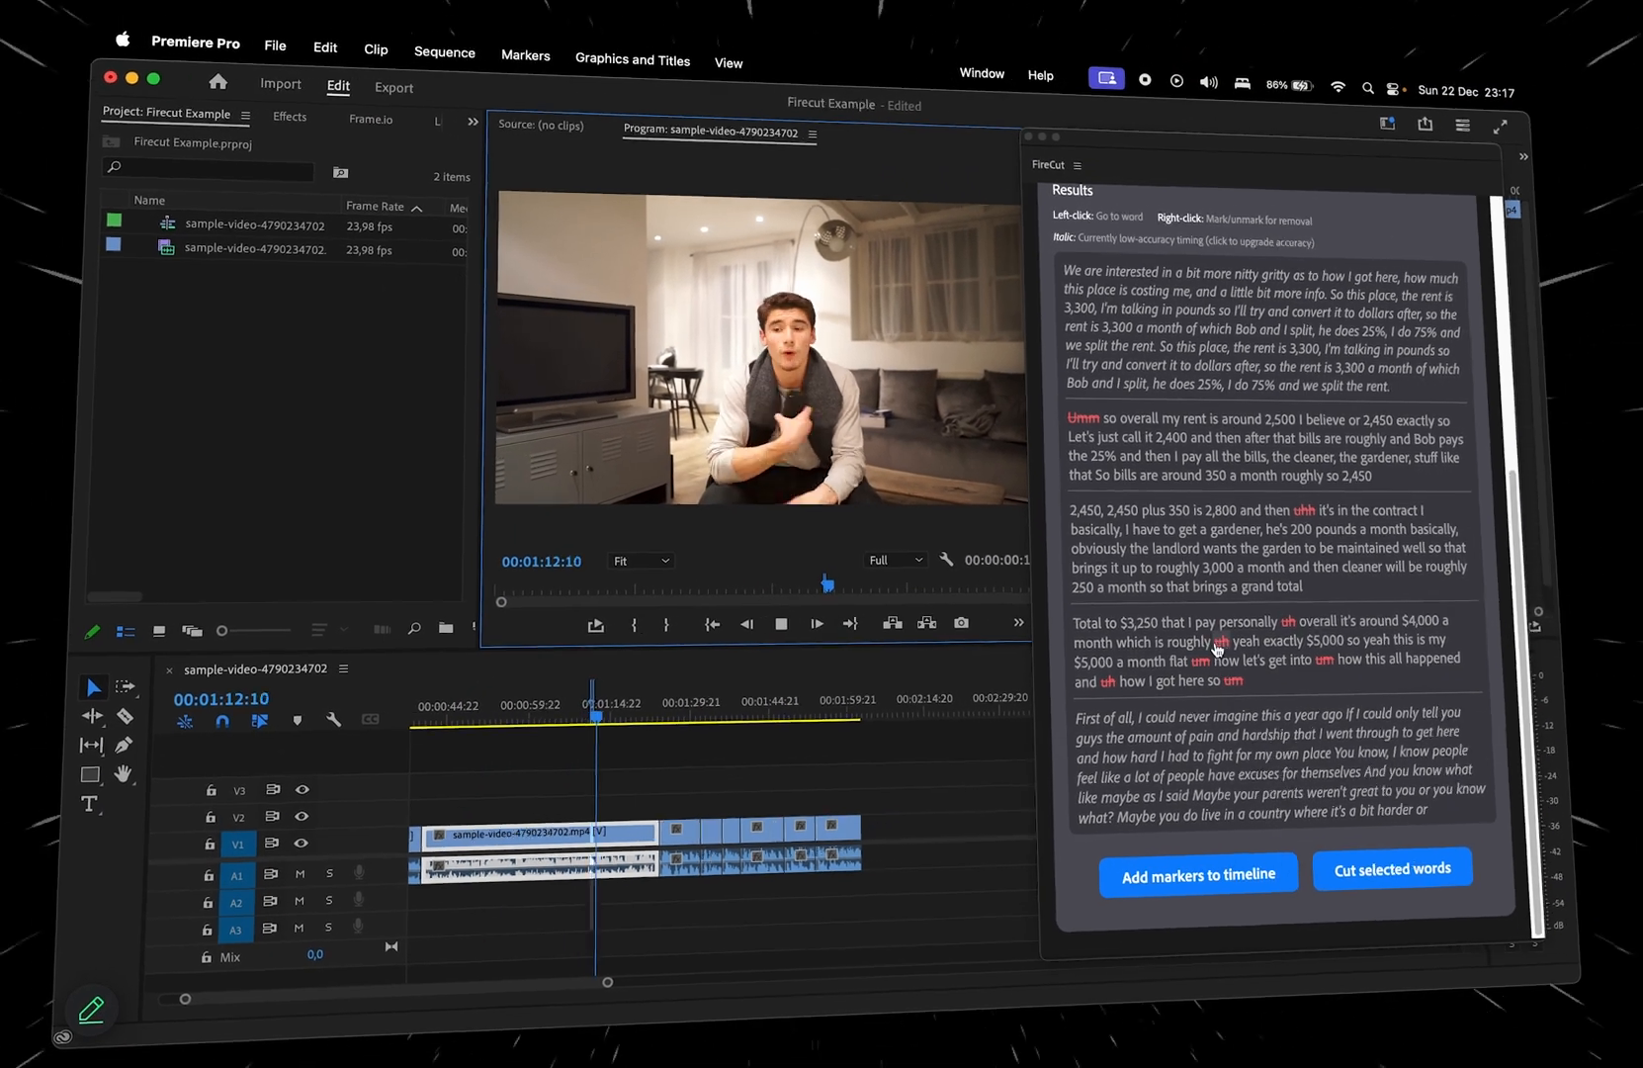
left_click(1392, 869)
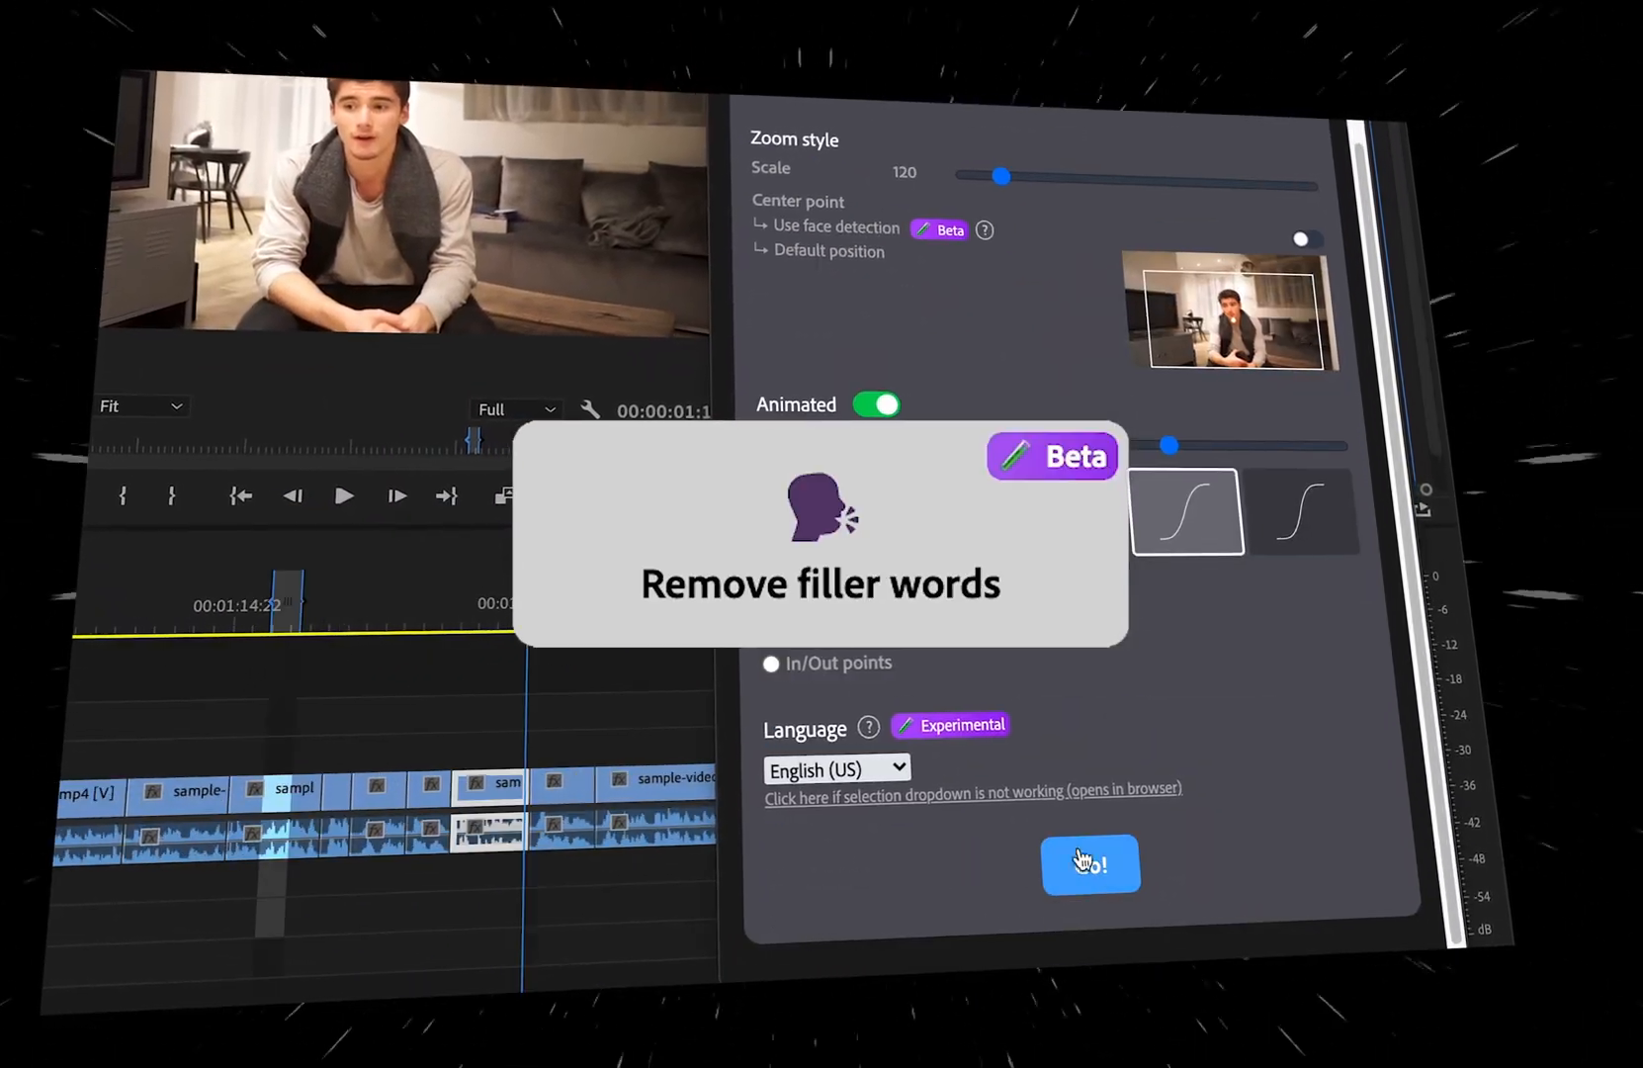